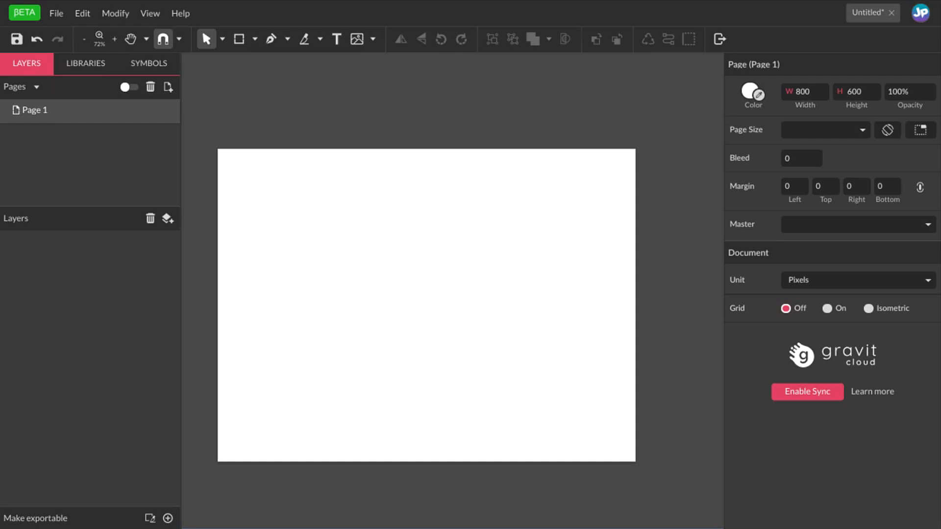
mouse_move(528, 355)
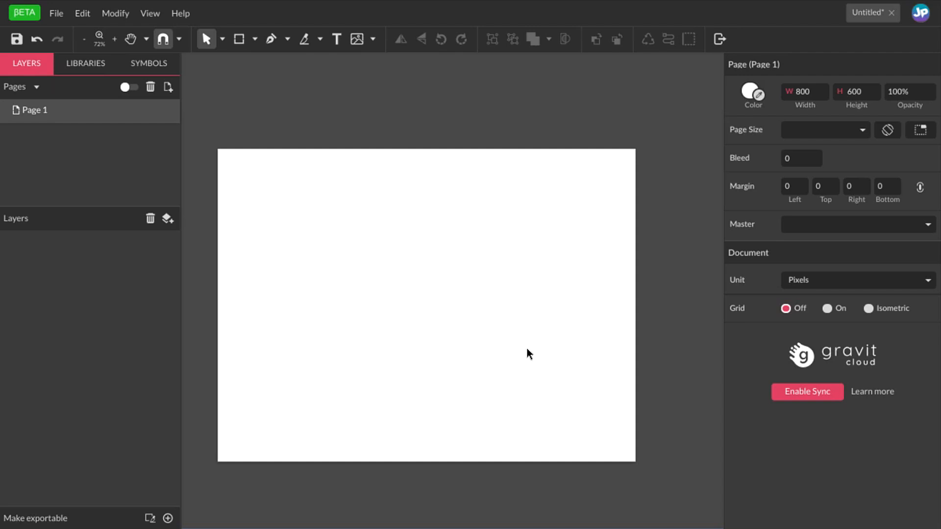
mouse_move(415, 149)
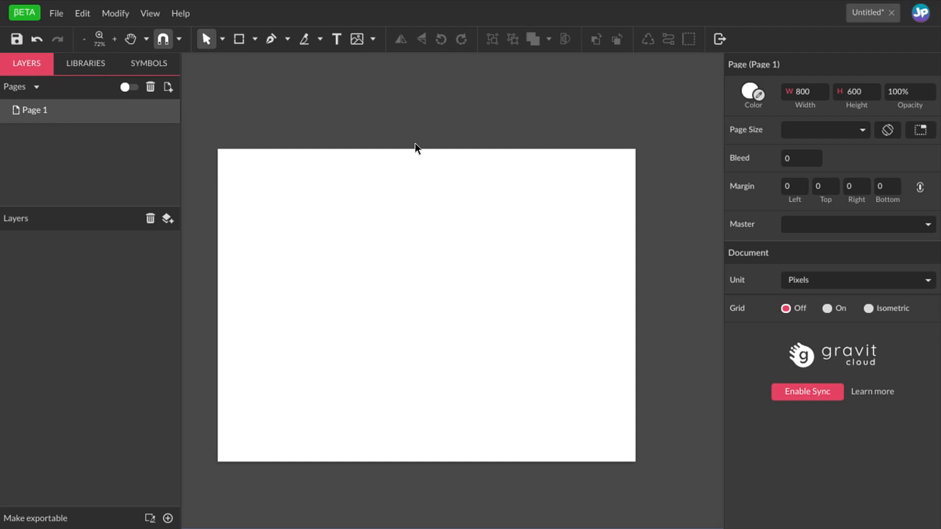
mouse_move(422, 148)
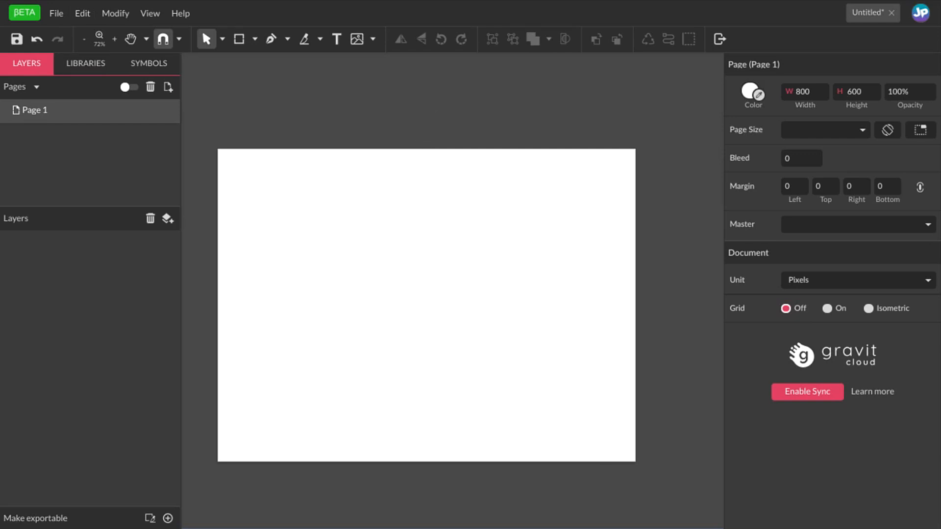
mouse_move(406, 171)
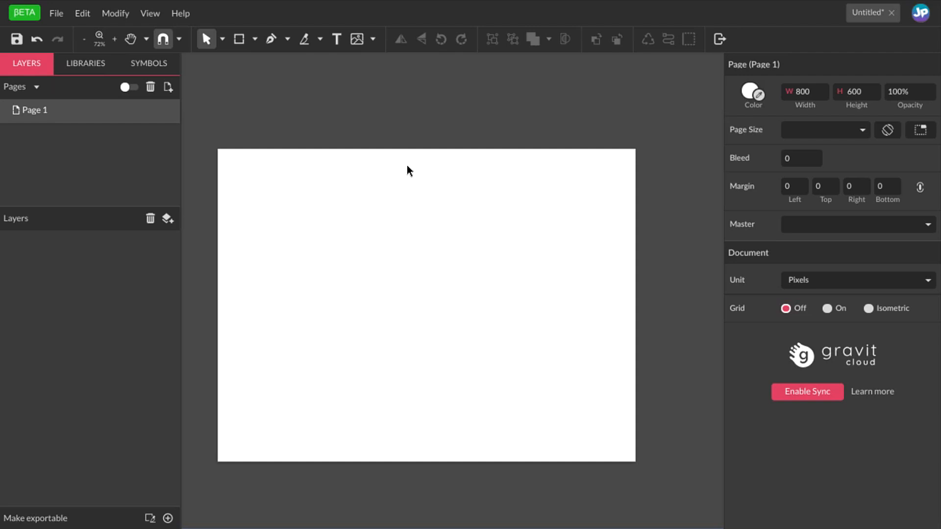
mouse_move(434, 158)
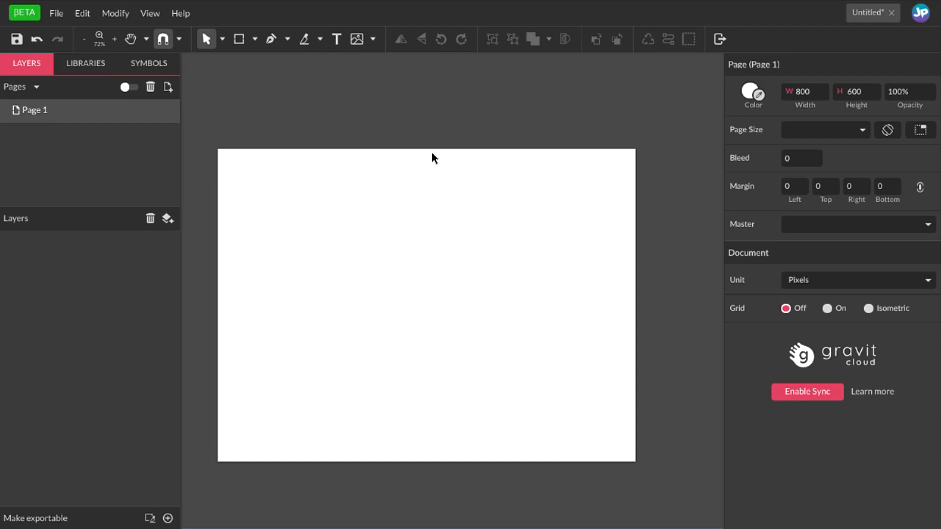
mouse_move(426, 250)
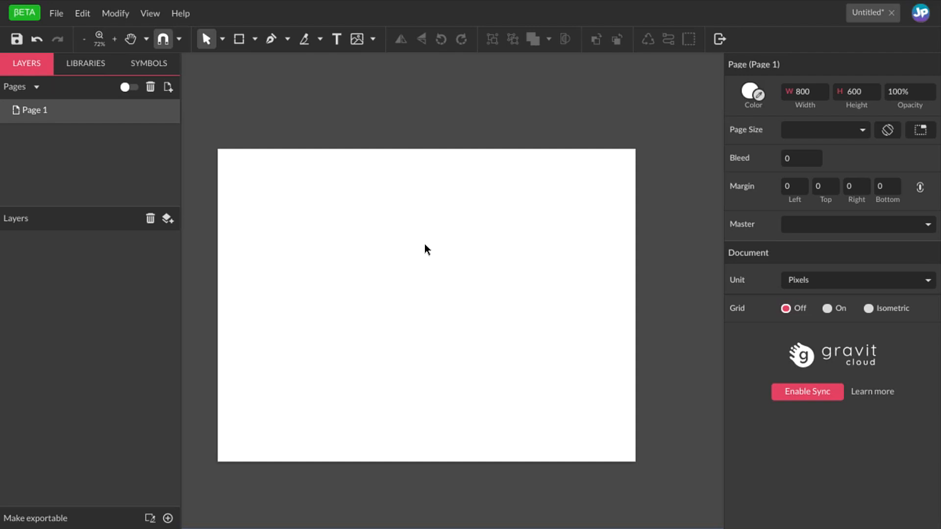
mouse_move(437, 237)
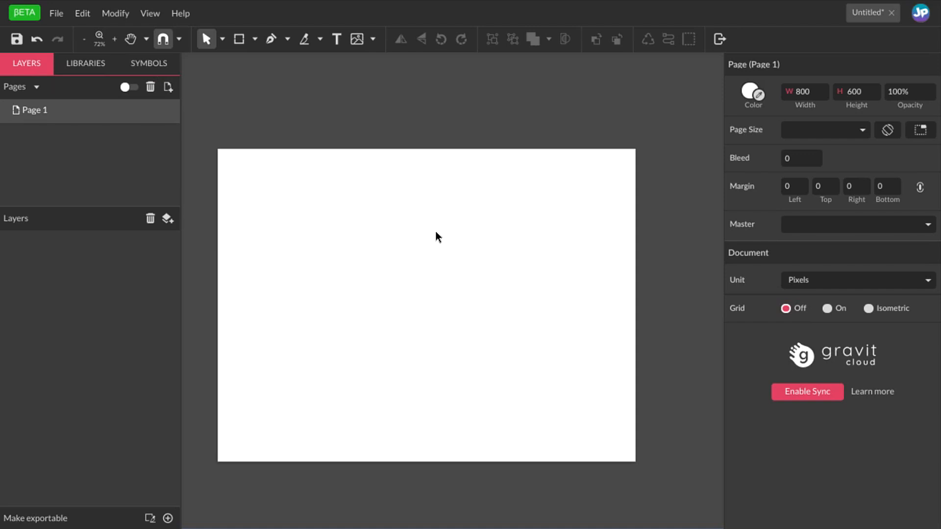
mouse_move(551, 41)
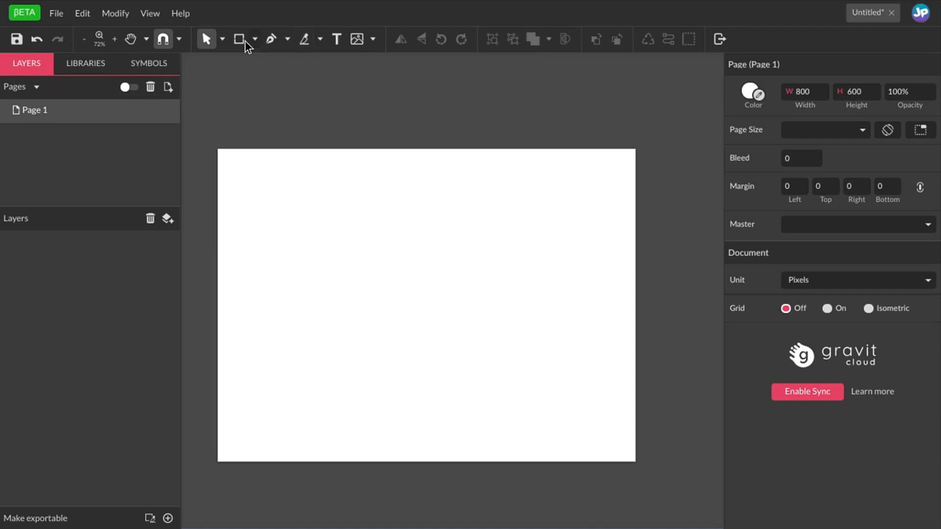
Draw a rectangle near the top centre of the page with corner radius 6
left_click_drag(287, 239, 443, 293)
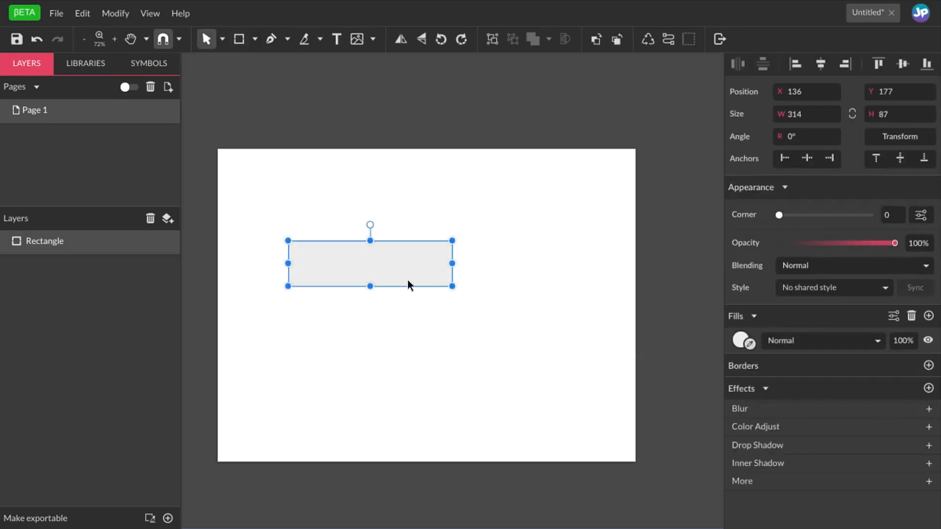
left_click_drag(371, 262, 426, 217)
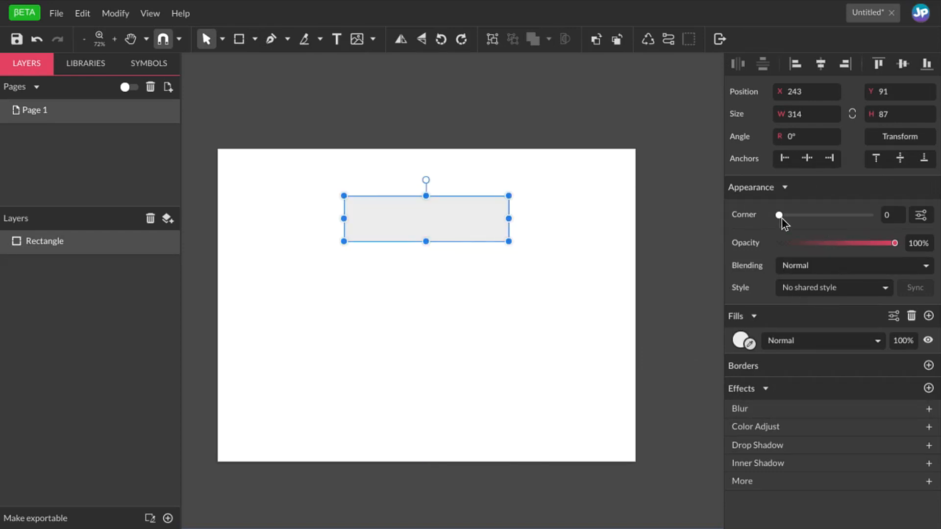
left_click_drag(779, 215, 791, 215)
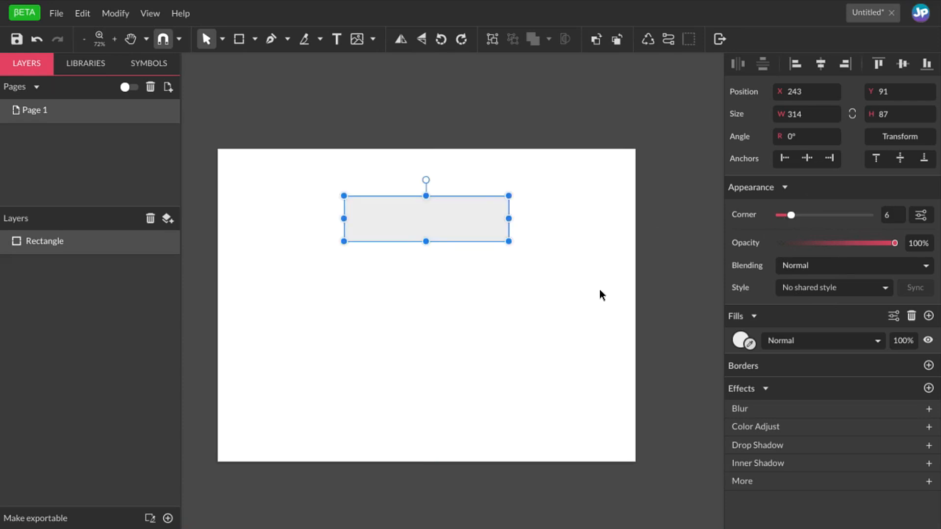
Fill the rectangle with teal #009688
left_click(740, 340)
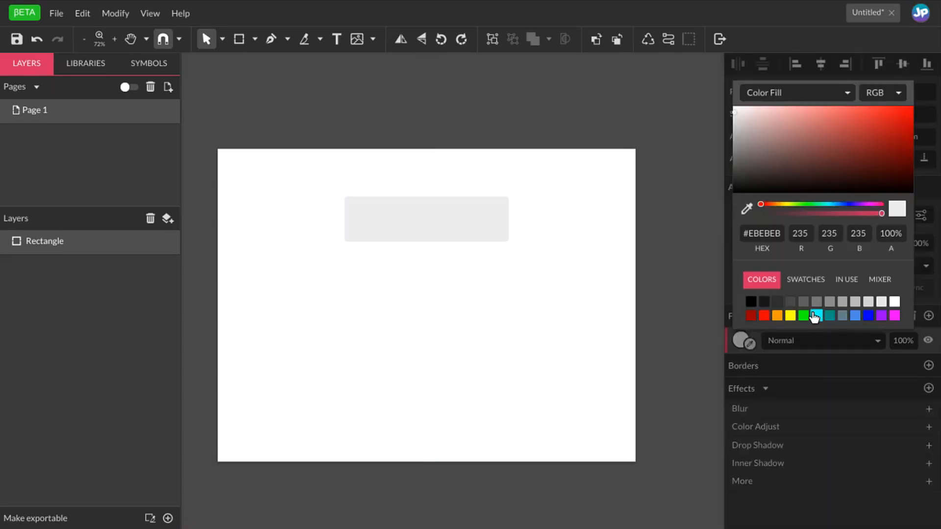
left_click(817, 315)
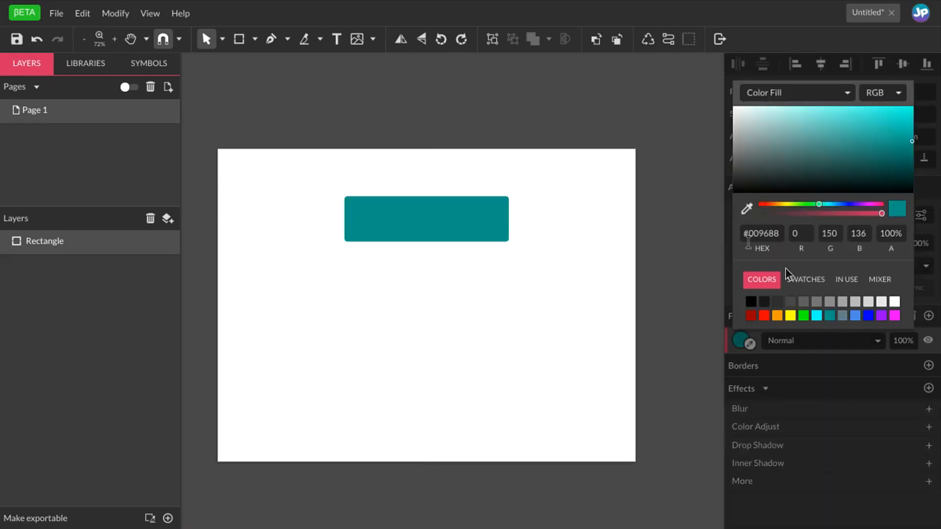
left_click(426, 225)
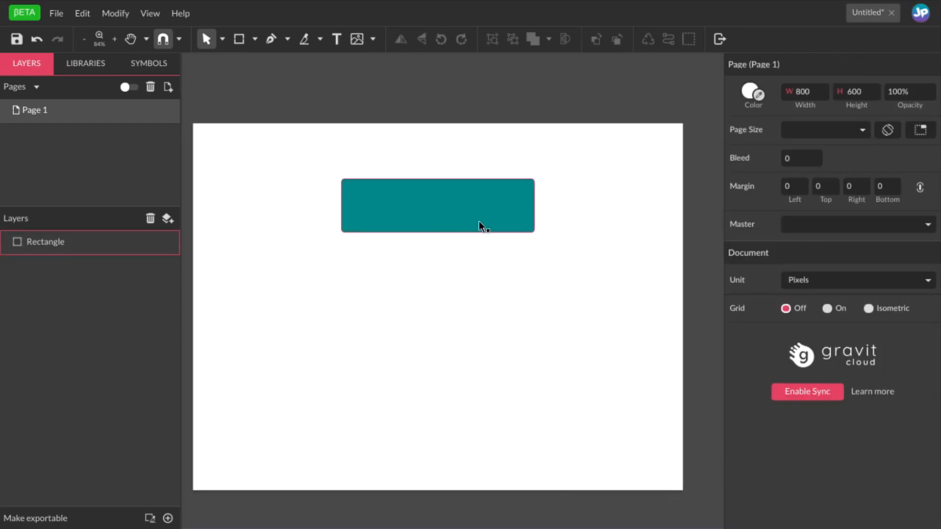
mouse_move(436, 220)
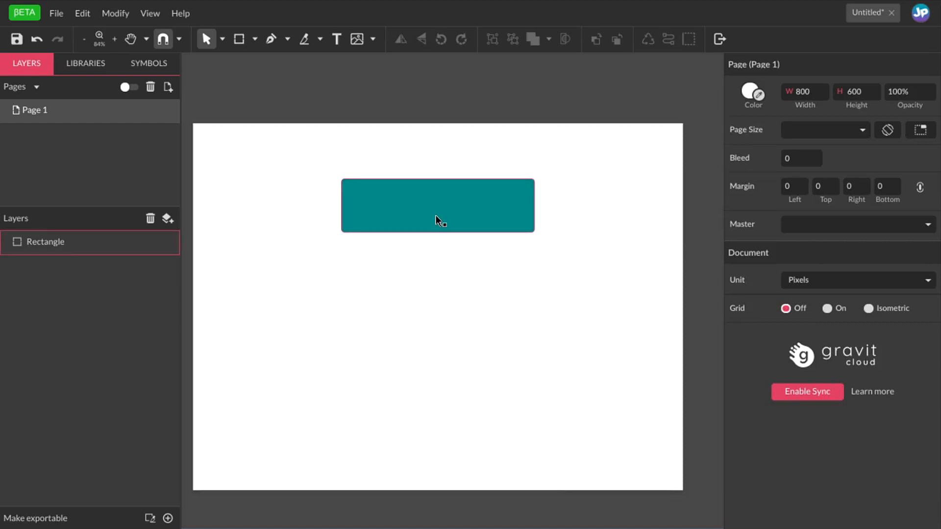
Add white extra-bold BUTTON text at size 20 centred on the teal rectangle
left_click(335, 38)
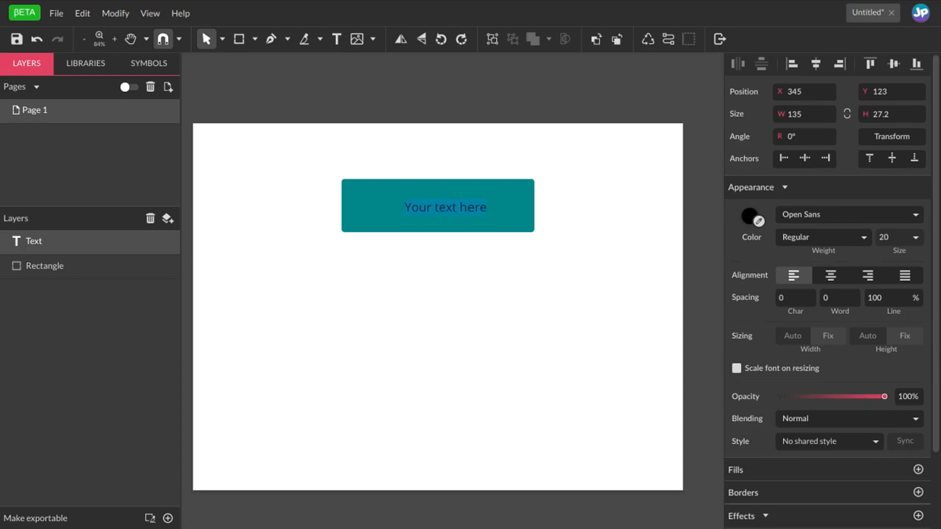
type("BUTTON")
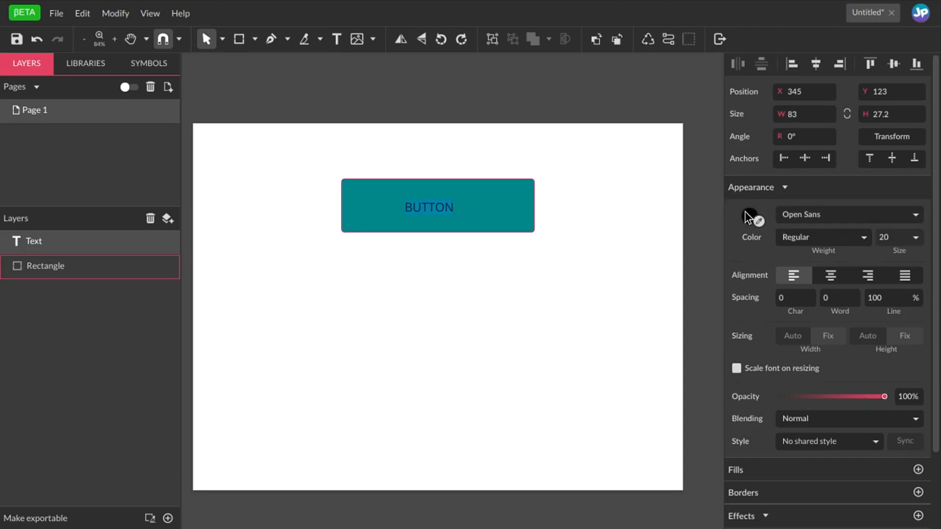
left_click(749, 217)
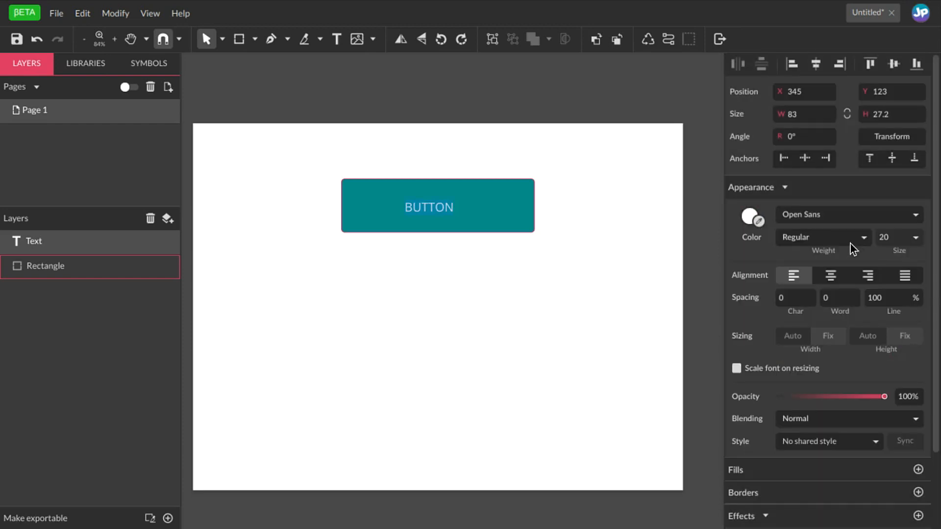
left_click(822, 238)
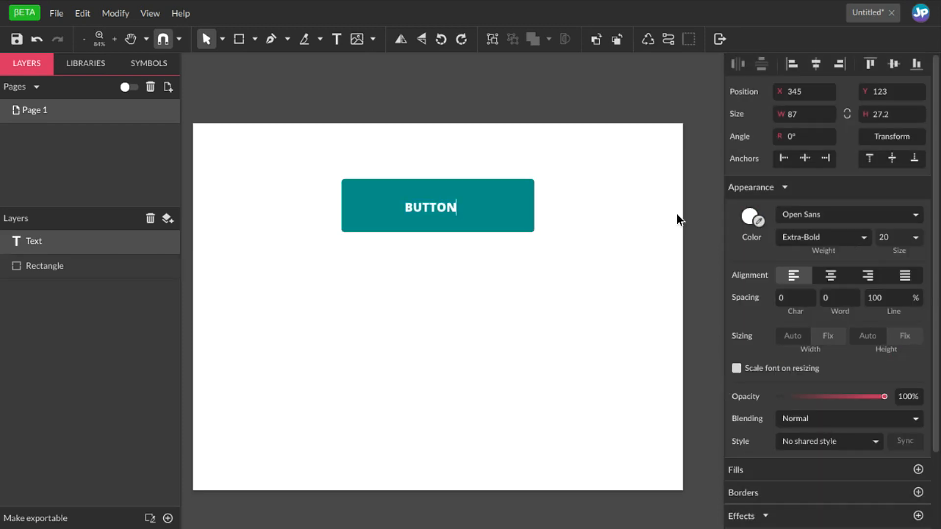
left_click(915, 237)
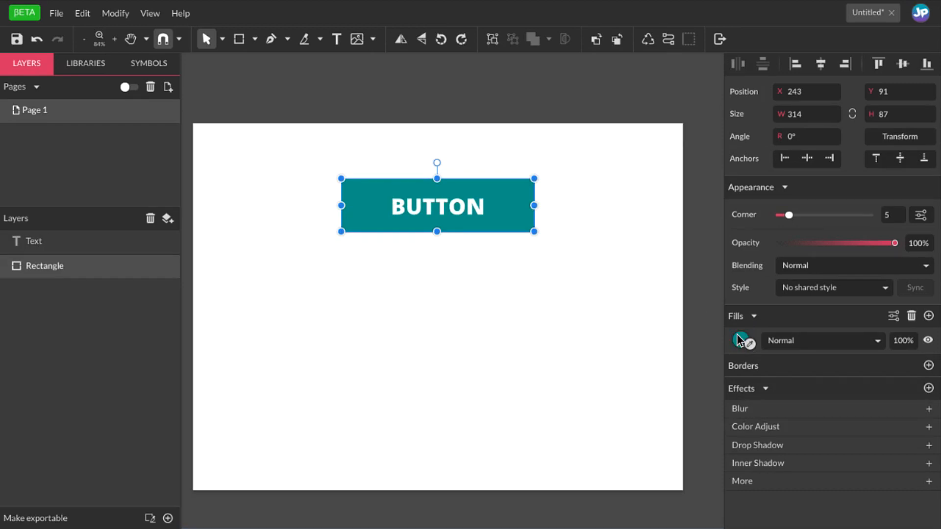
Change the rectangle fill to a linear gradient from teal down to a darker teal
left_click(741, 340)
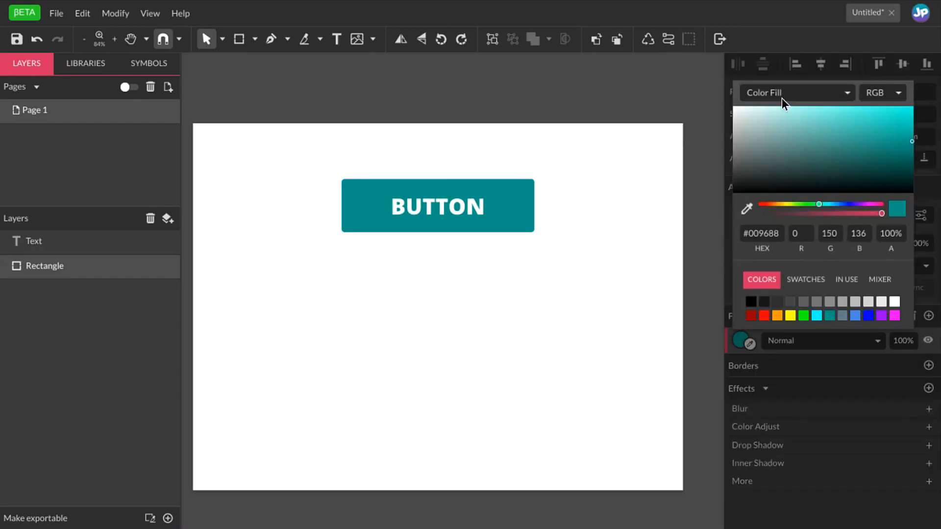
left_click(798, 93)
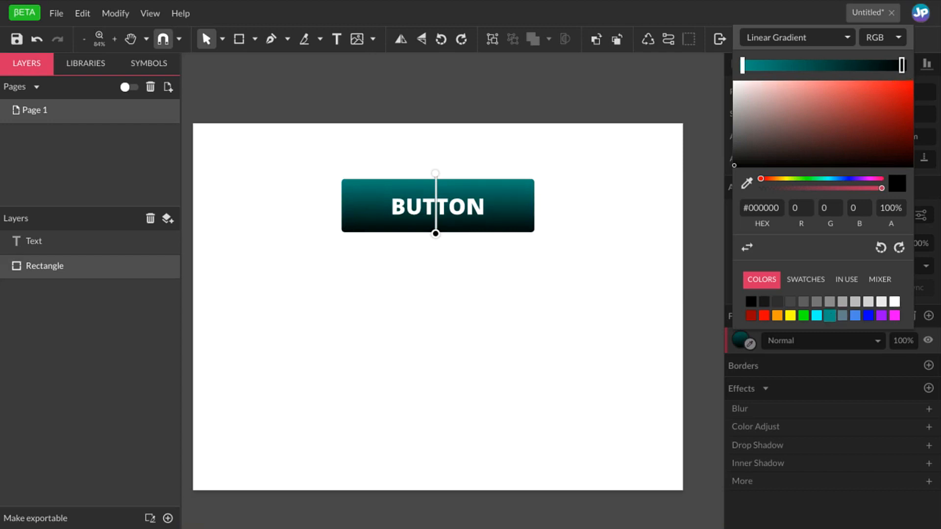
left_click(905, 130)
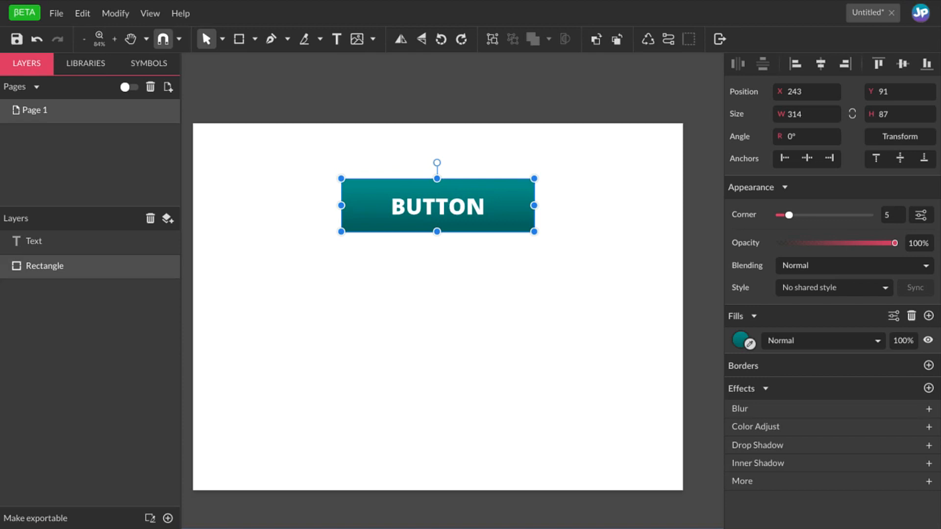
Group the rectangle and BUTTON text and rename the group Button
left_click(532, 294)
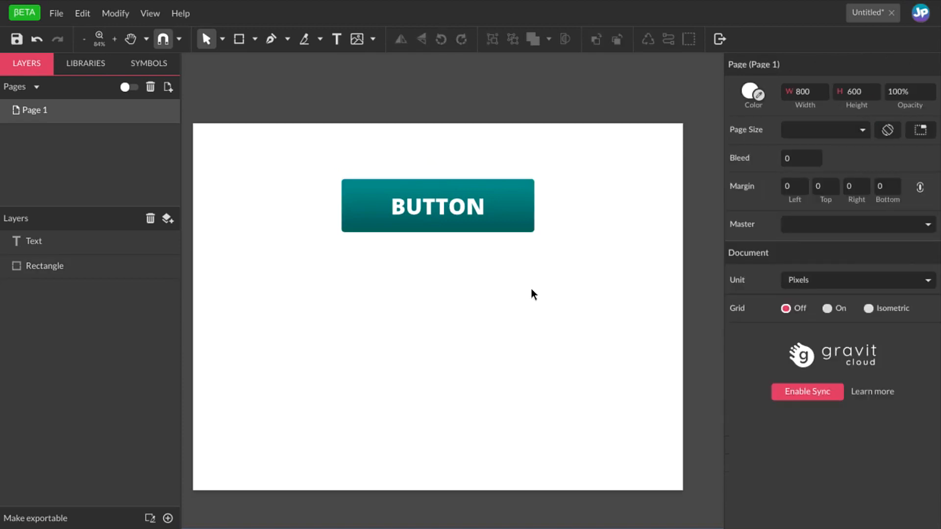
left_click(438, 205)
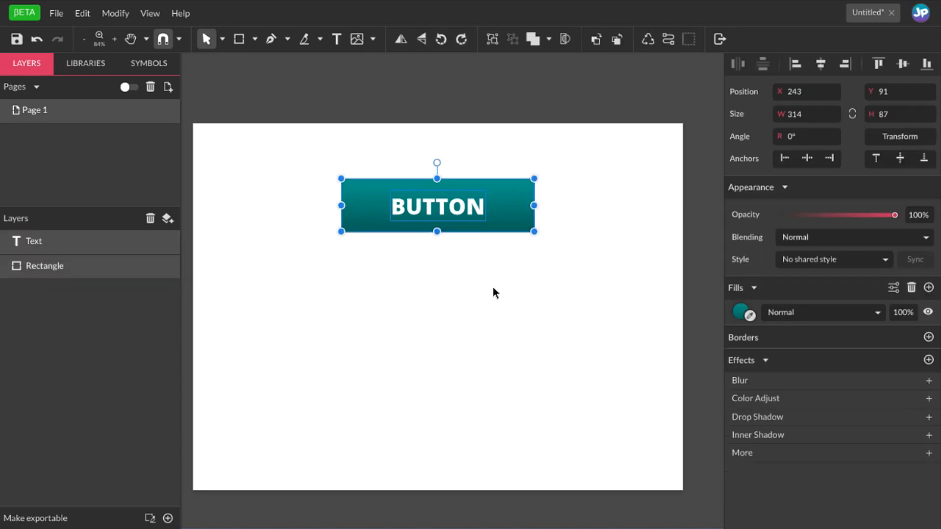
mouse_move(514, 298)
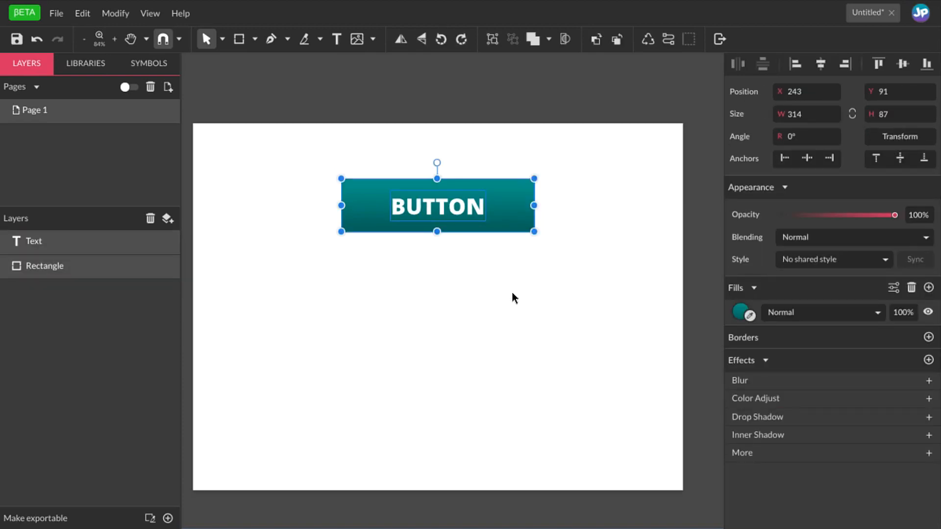
mouse_move(555, 291)
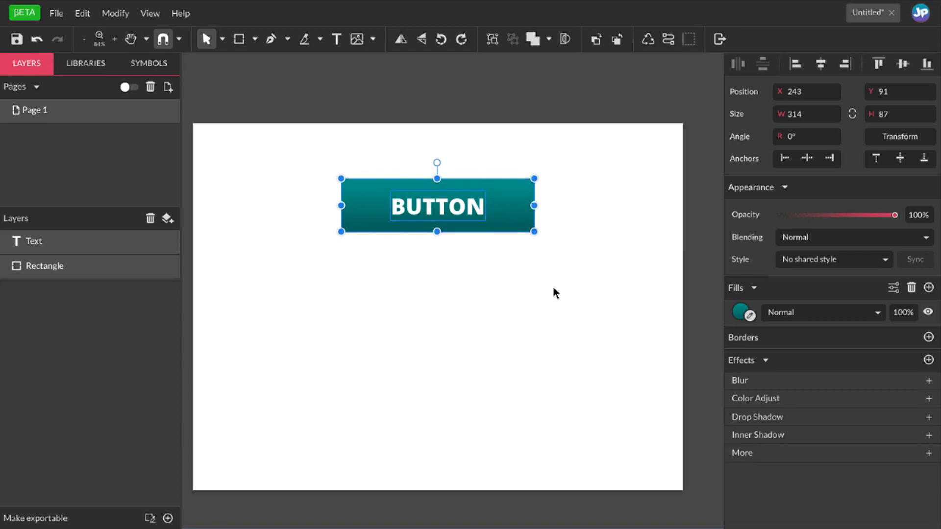
left_click(495, 39)
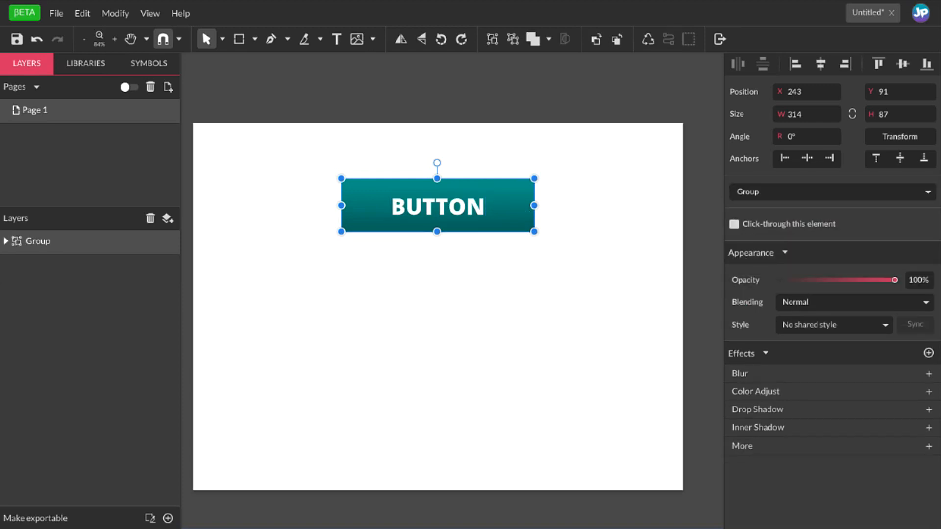
mouse_move(52, 247)
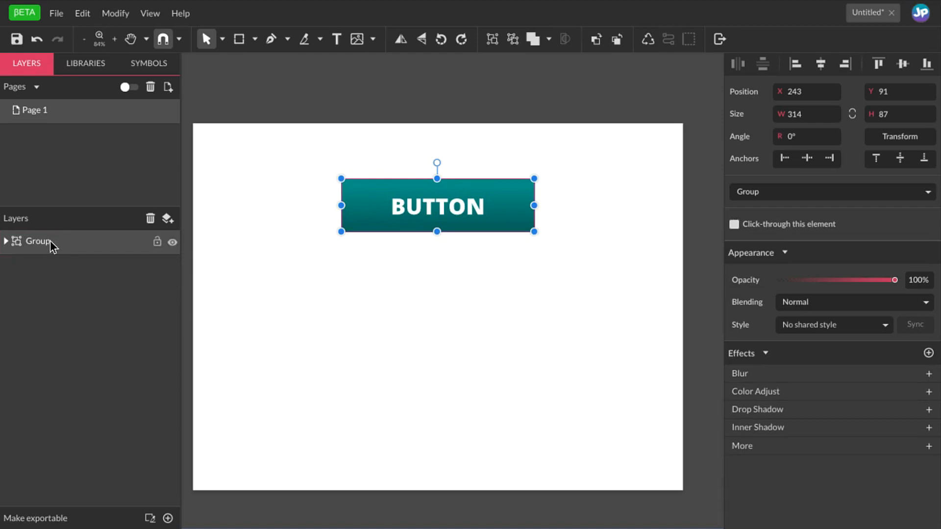
type("Button")
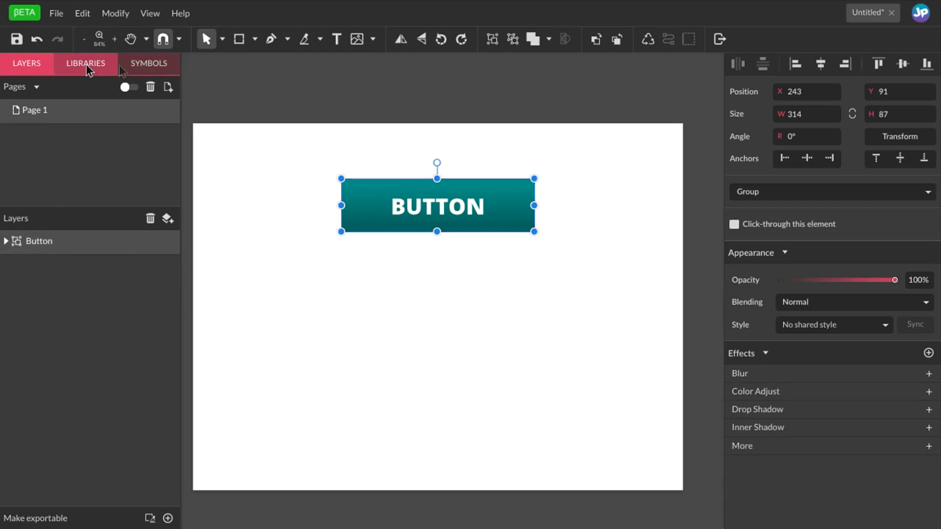
Create a new symbol, Button 1, from the Button group
left_click(148, 63)
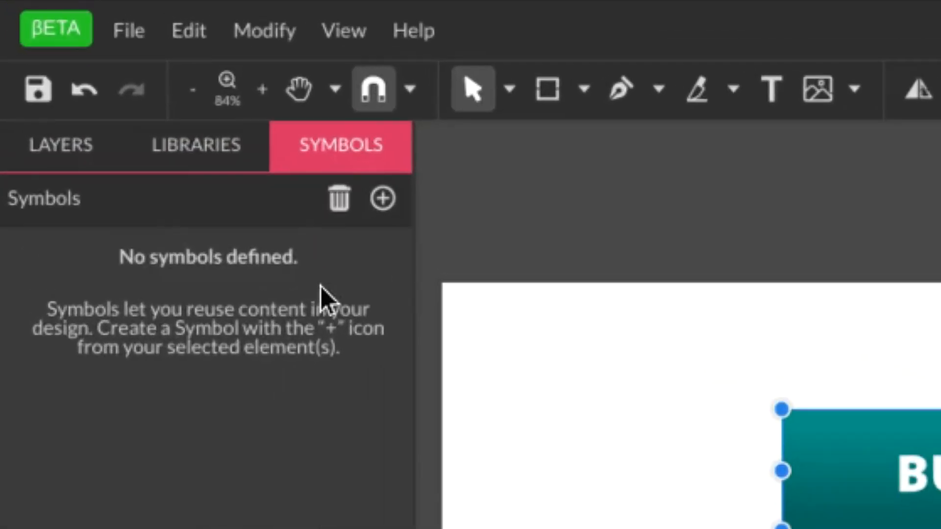
mouse_move(381, 200)
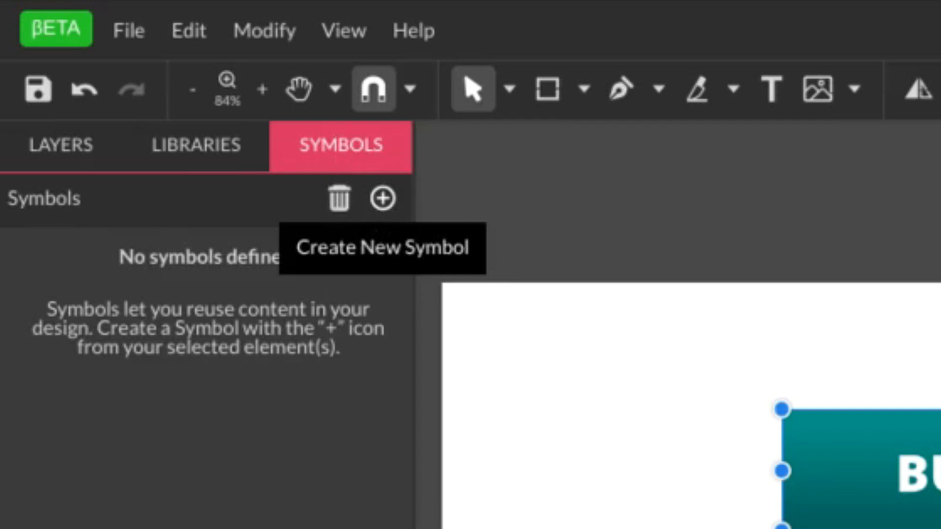
left_click(382, 198)
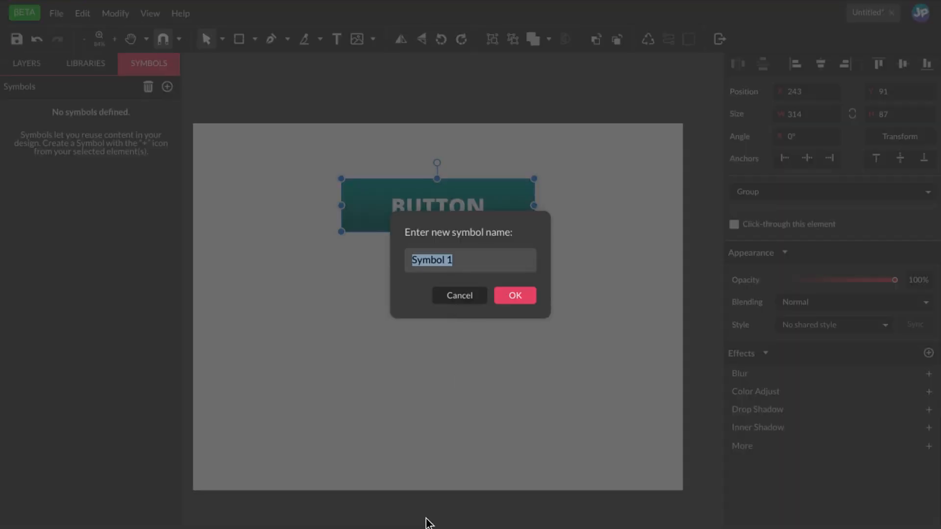
left_click(515, 295)
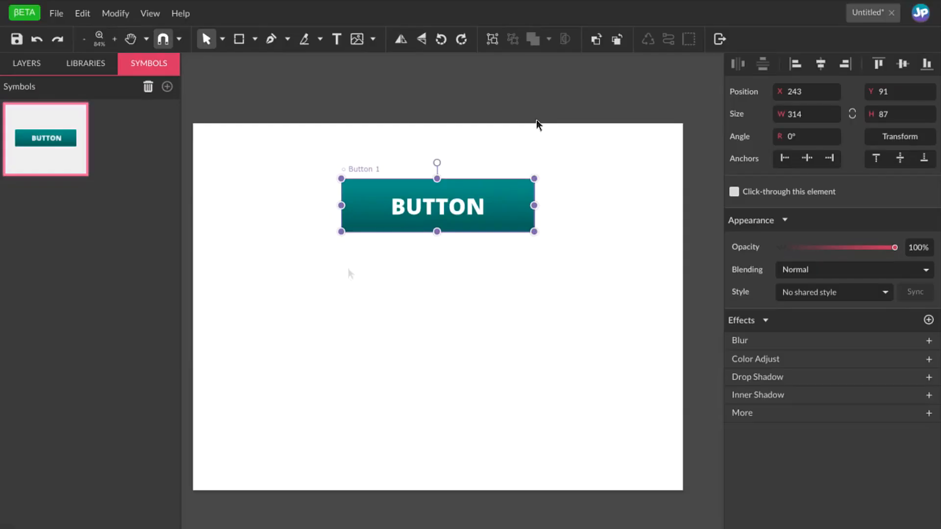
Move the Button 1 instance off the page to its left
left_click_drag(437, 206, 308, 168)
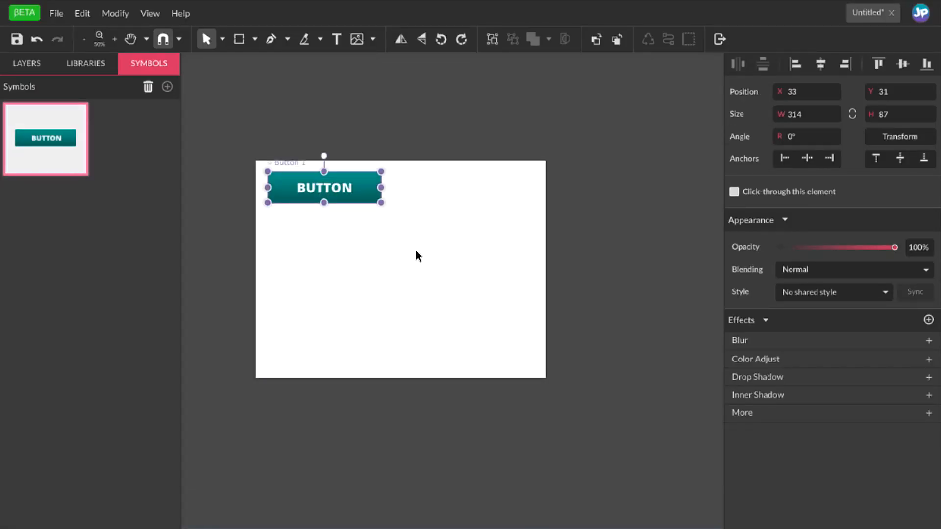
left_click_drag(324, 187, 317, 188)
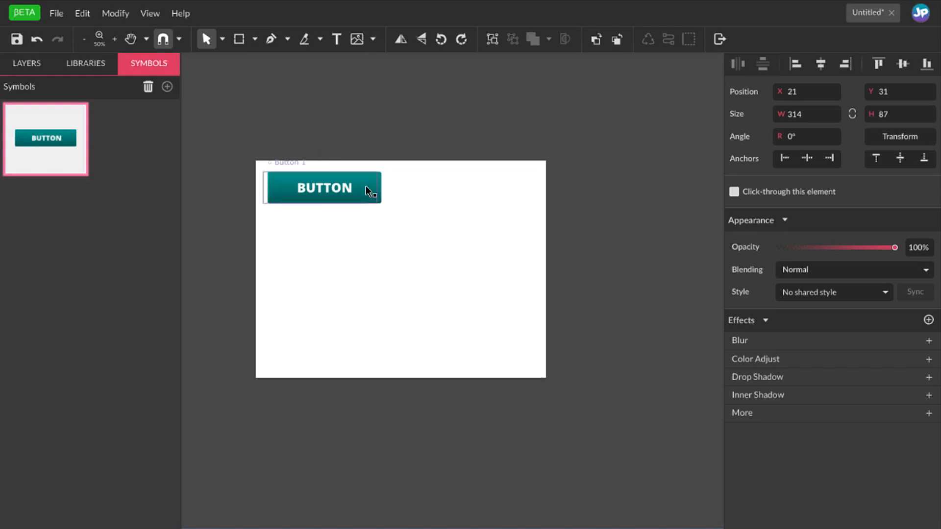
left_click_drag(322, 187, 219, 176)
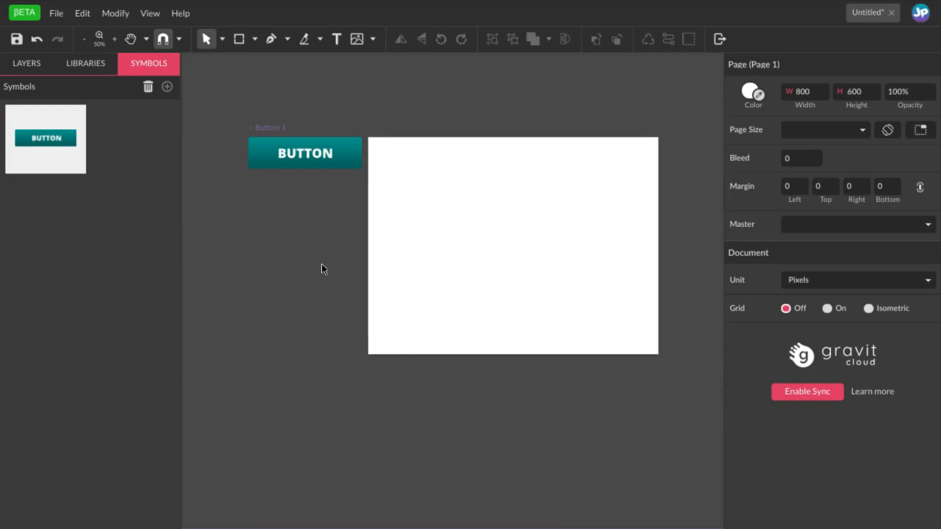
mouse_move(463, 130)
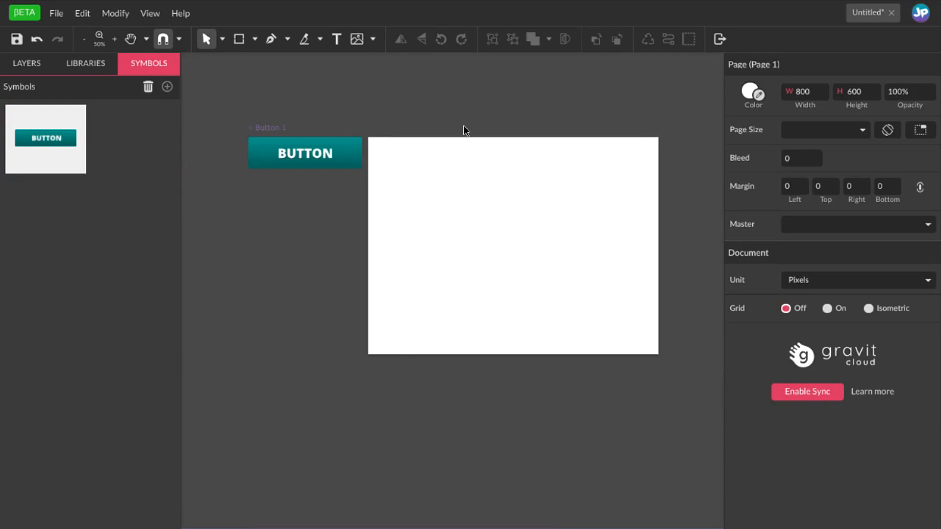
mouse_move(552, 81)
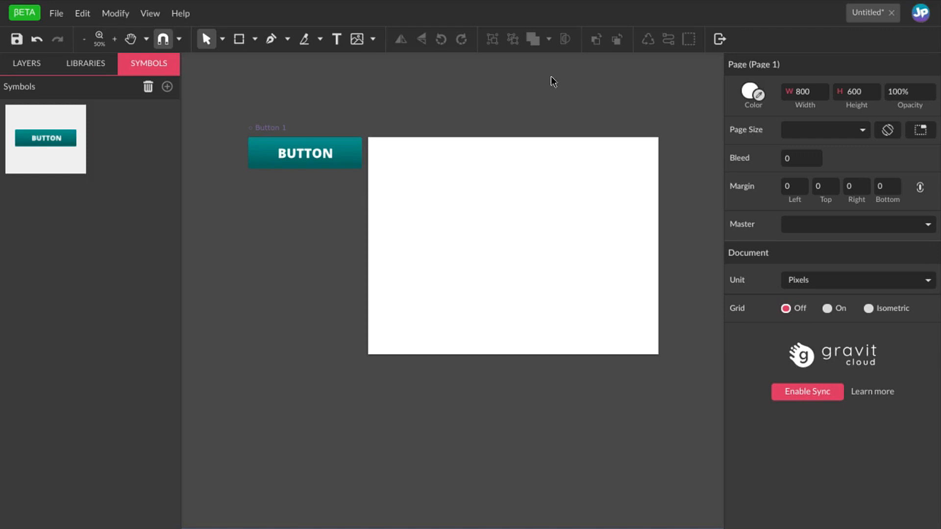
left_click(303, 153)
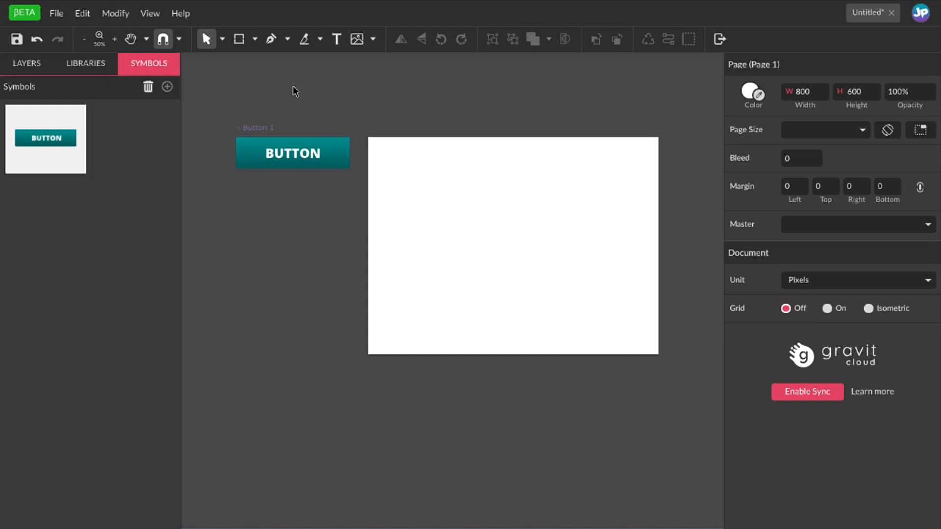
Draw a light gray full-width rectangle across the middle of the page
left_click(239, 39)
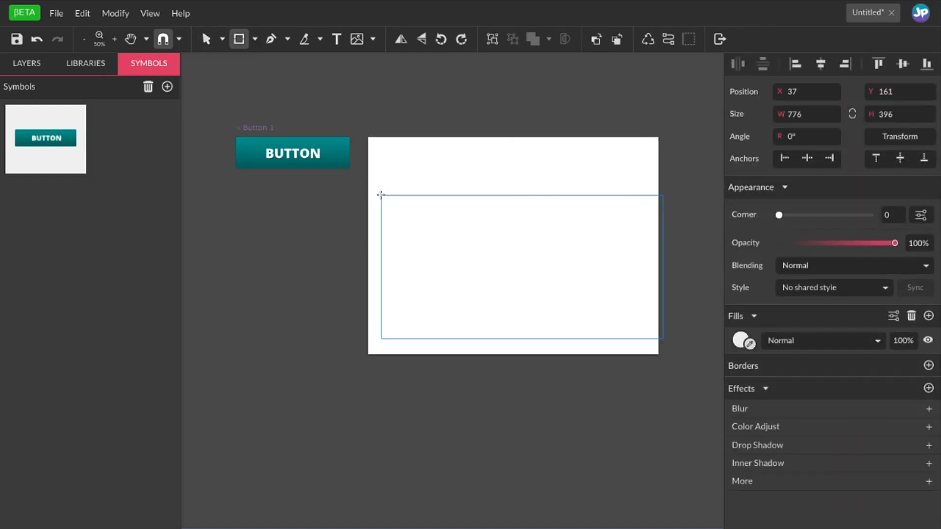
left_click_drag(379, 268, 370, 268)
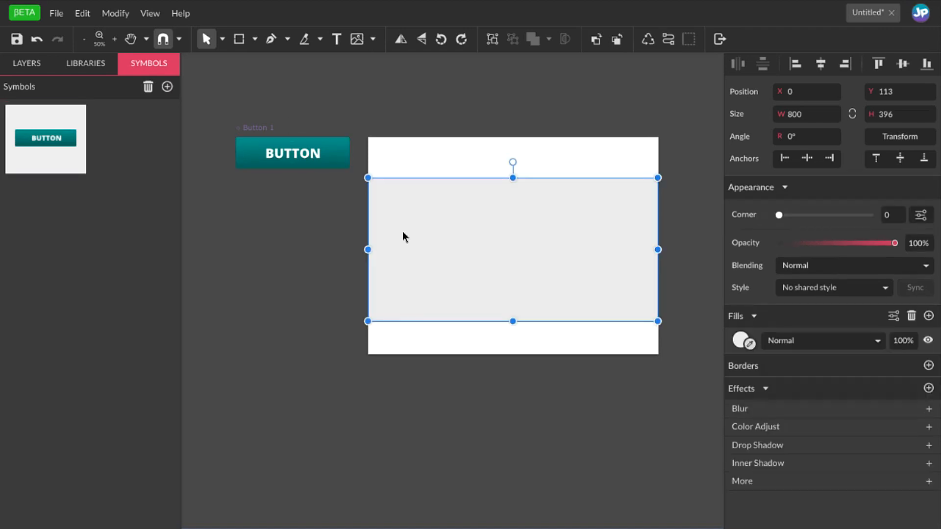
mouse_move(513, 290)
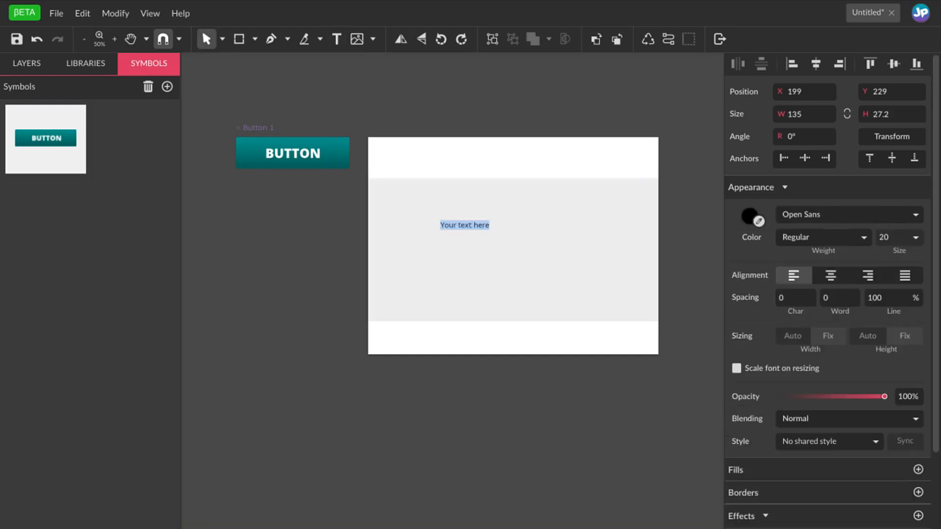
Add an extra-bold size-36 HEADLINE and placeholder body text in the section
type("HEADLINE")
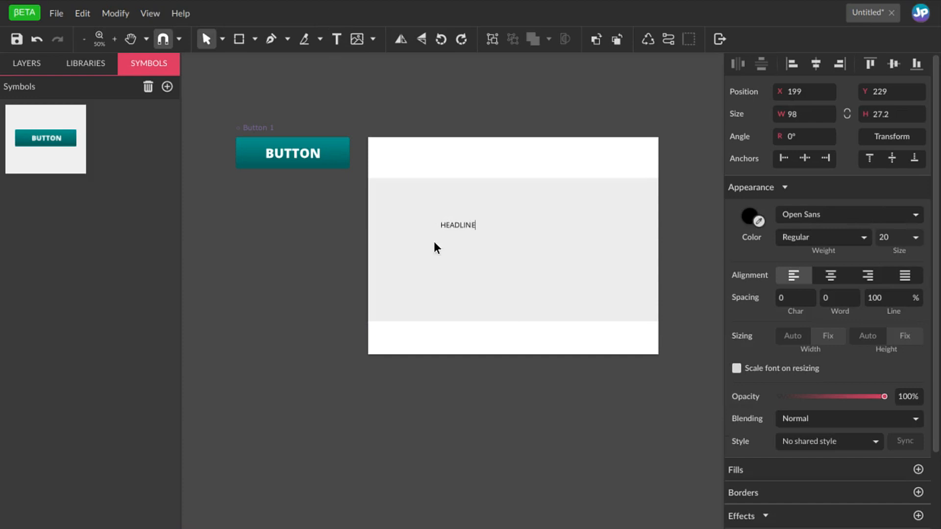
left_click(914, 237)
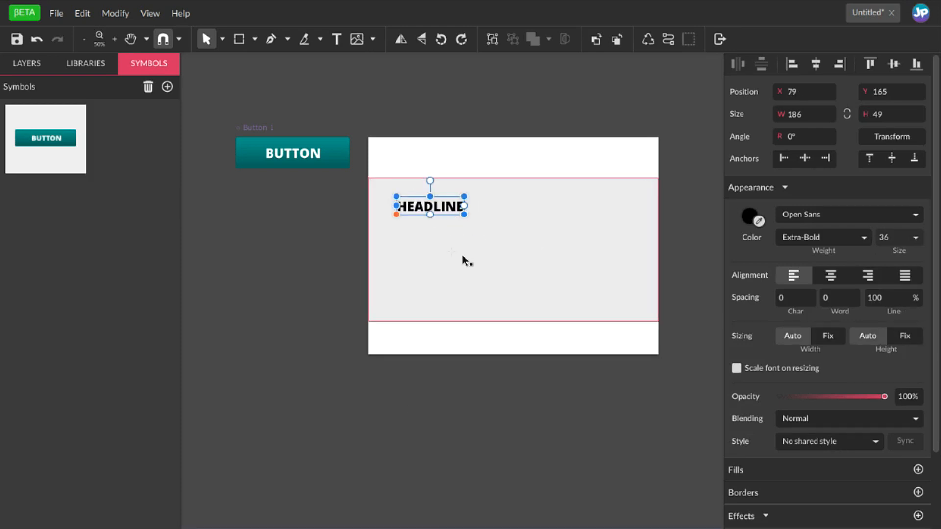
type("lkajsd;lkjf;lkjasdjf;lkjasdf")
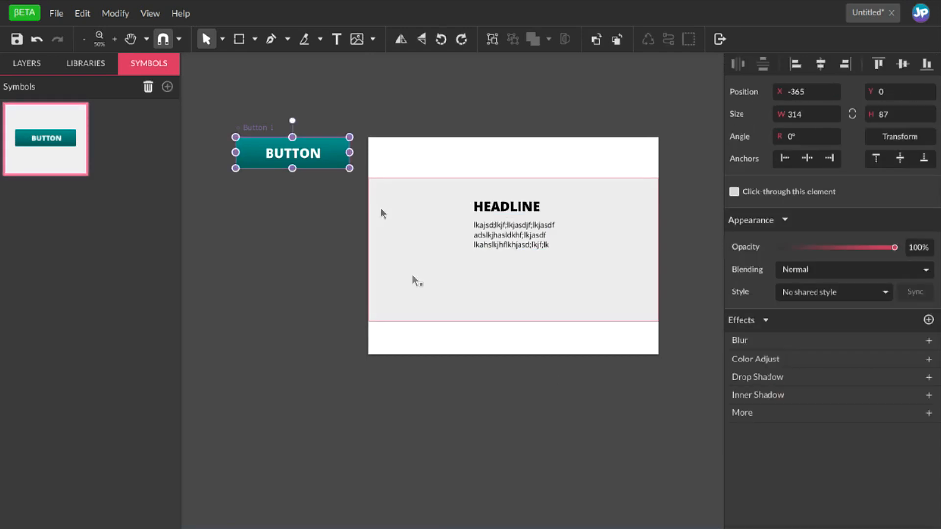
Place a Button 1 instance below the section text and shift the text left to align with it
left_click(292, 153)
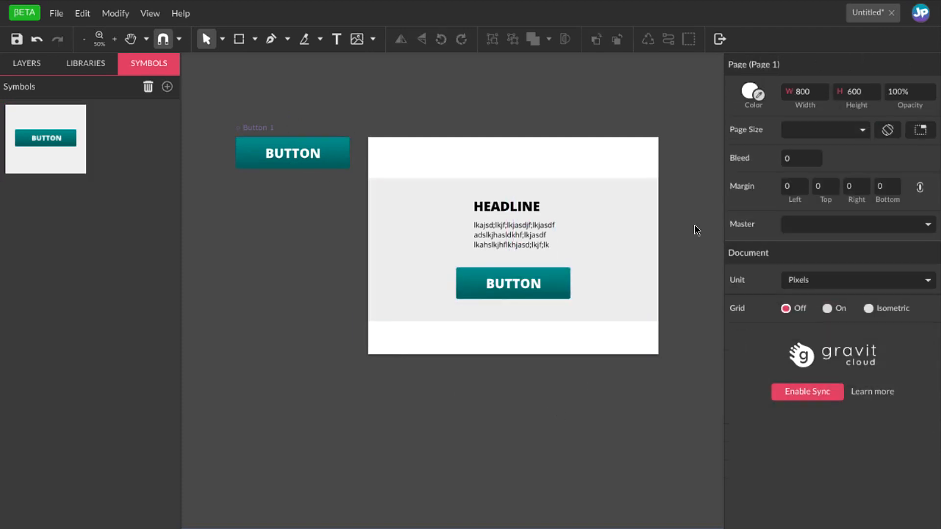
left_click(513, 283)
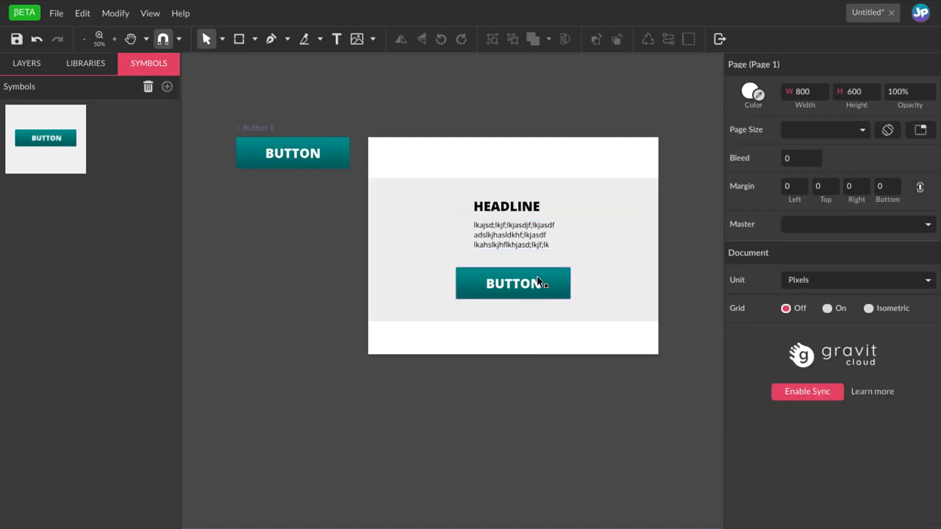
left_click(512, 283)
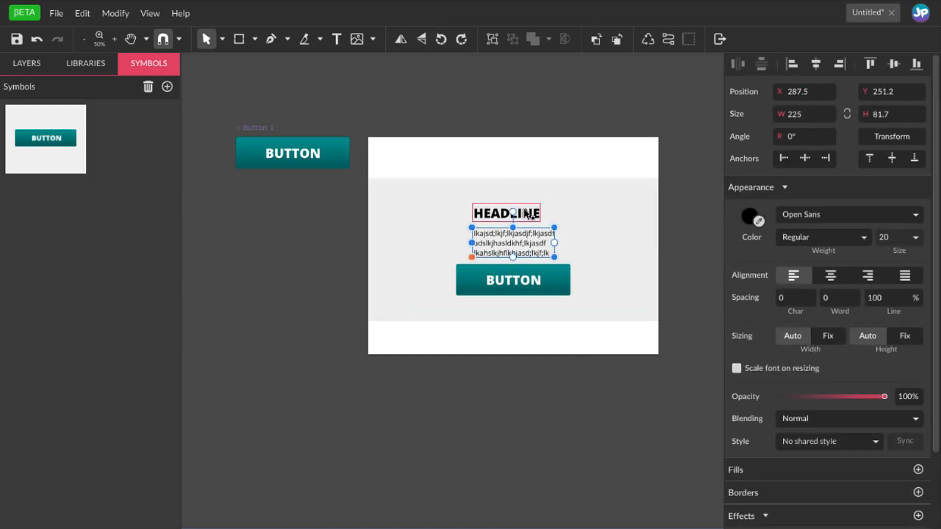
left_click(544, 376)
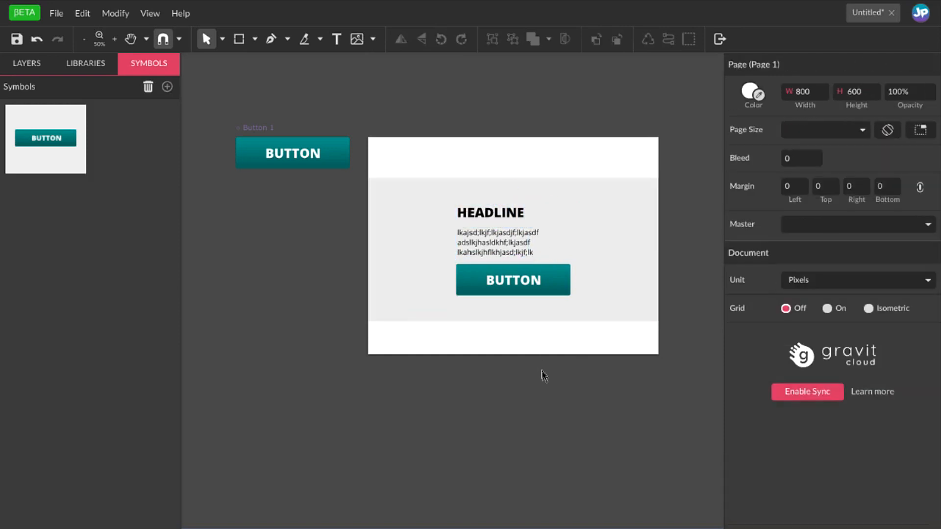
mouse_move(557, 406)
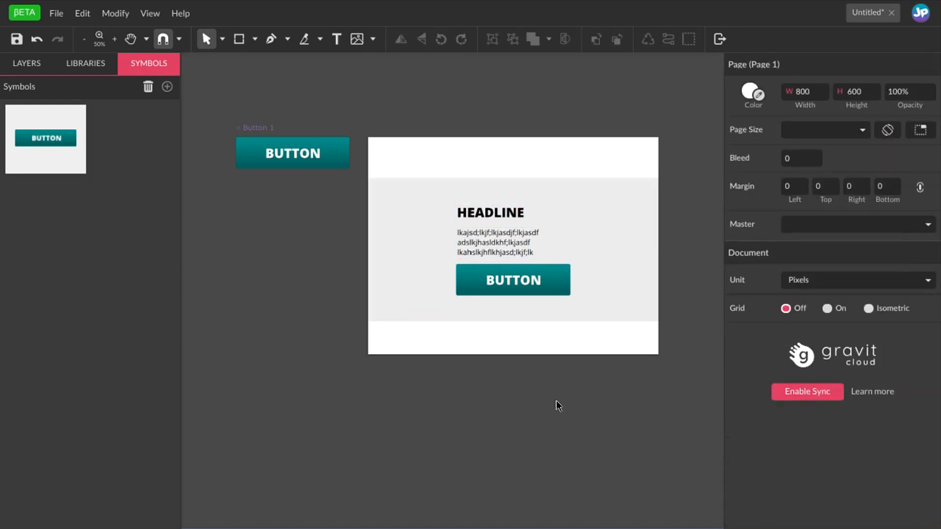
mouse_move(547, 295)
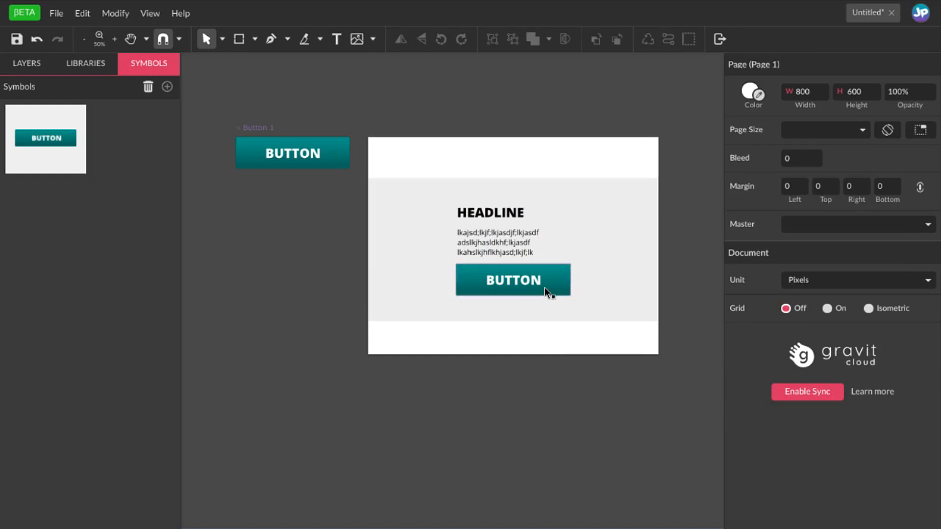
left_click(513, 280)
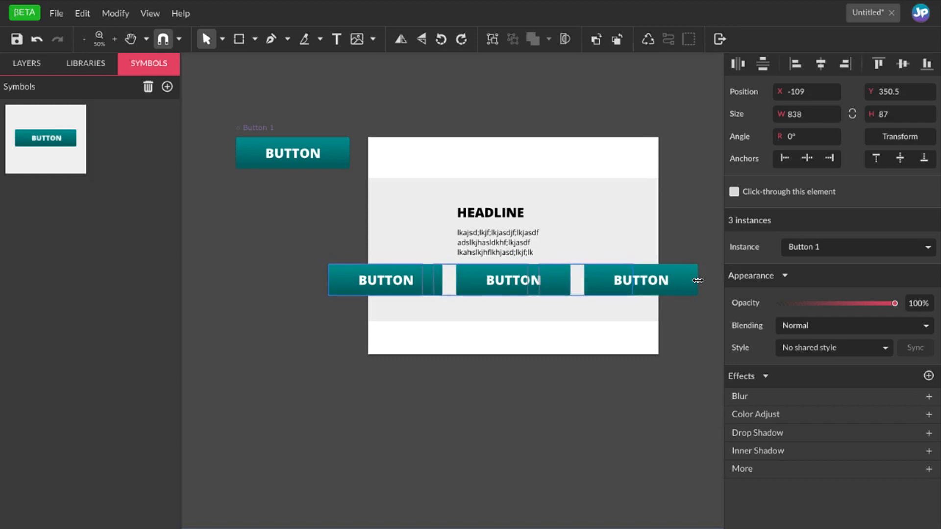
Arrange the three button copies evenly in a row across the gray section
left_click_drag(696, 280, 621, 284)
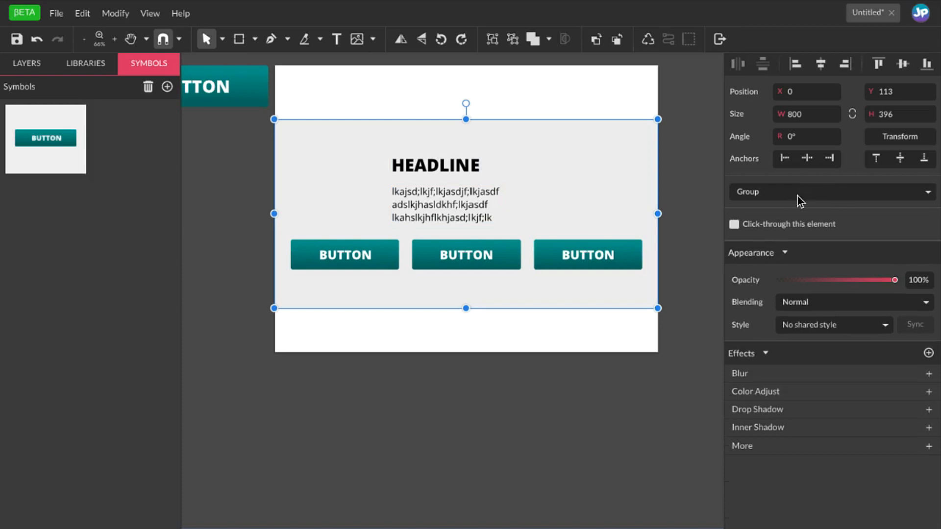
mouse_move(778, 196)
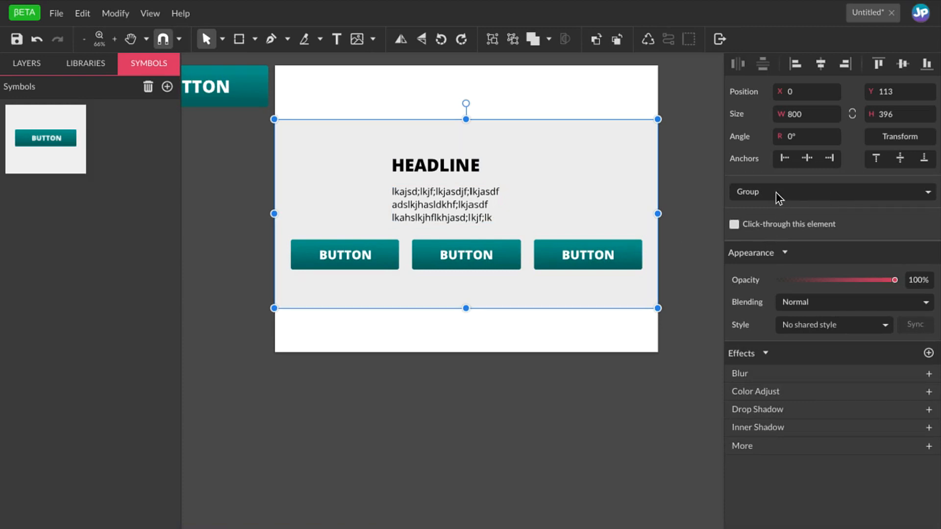
mouse_move(800, 198)
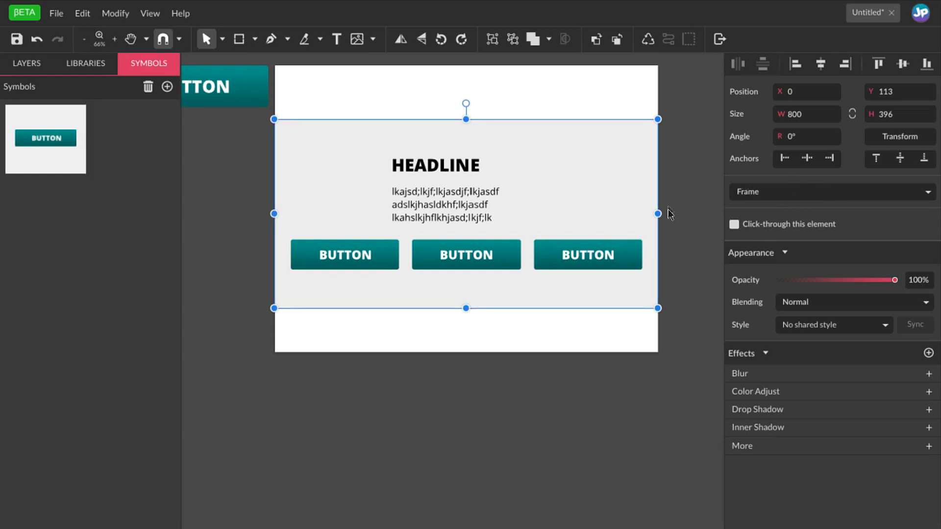
Test the frame's clipping by narrowing it repeatedly, then restore its full 800-pixel width
left_click_drag(657, 214, 557, 213)
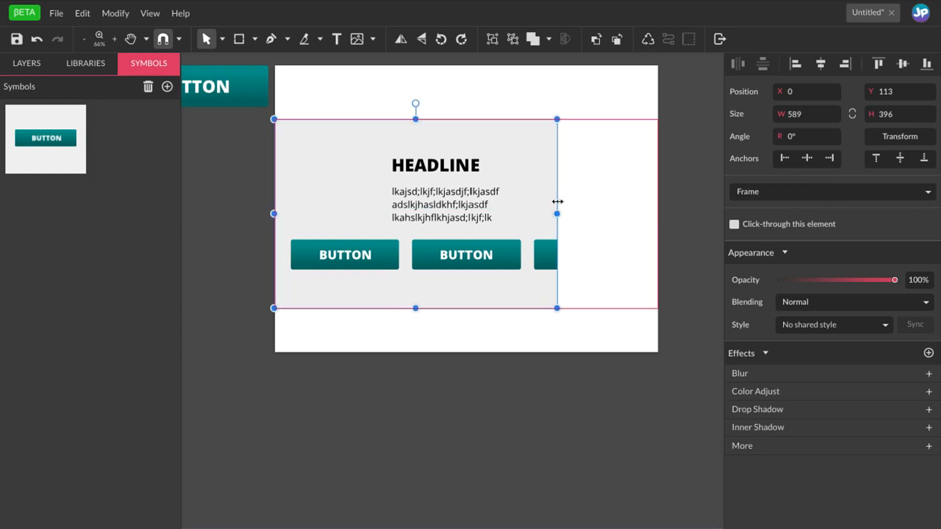
left_click_drag(557, 214, 657, 213)
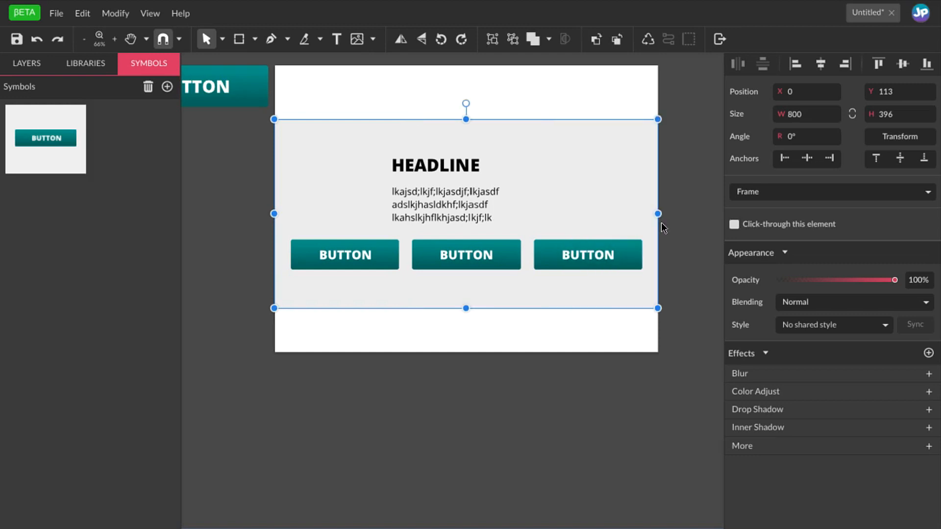
left_click_drag(658, 214, 517, 214)
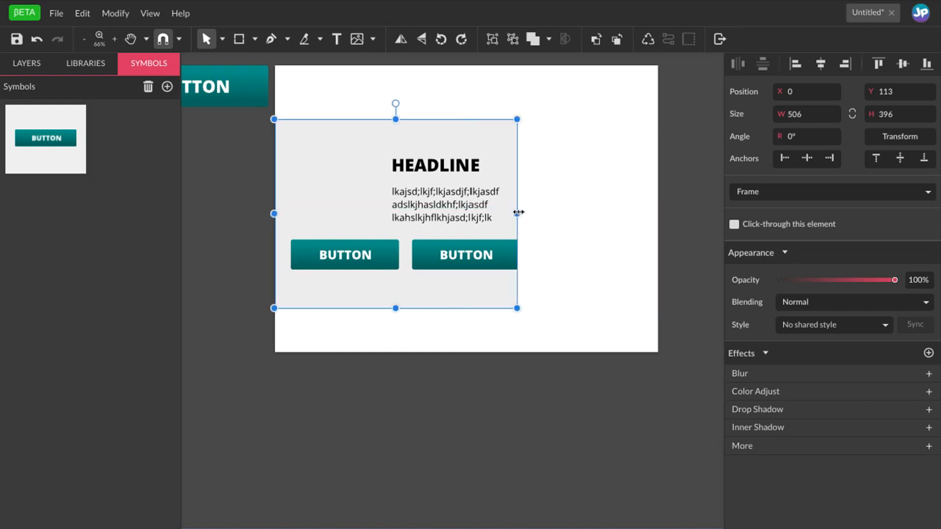
left_click_drag(516, 213, 658, 214)
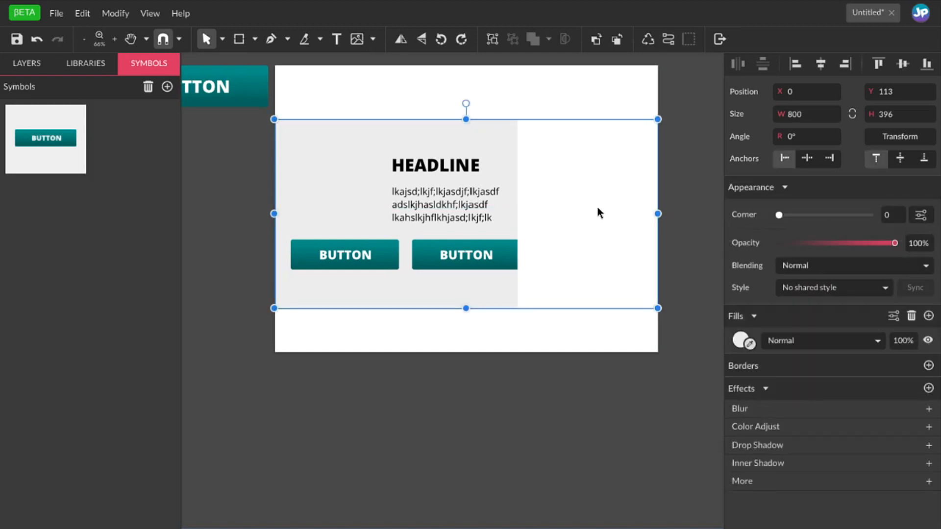
left_click_drag(658, 214, 517, 211)
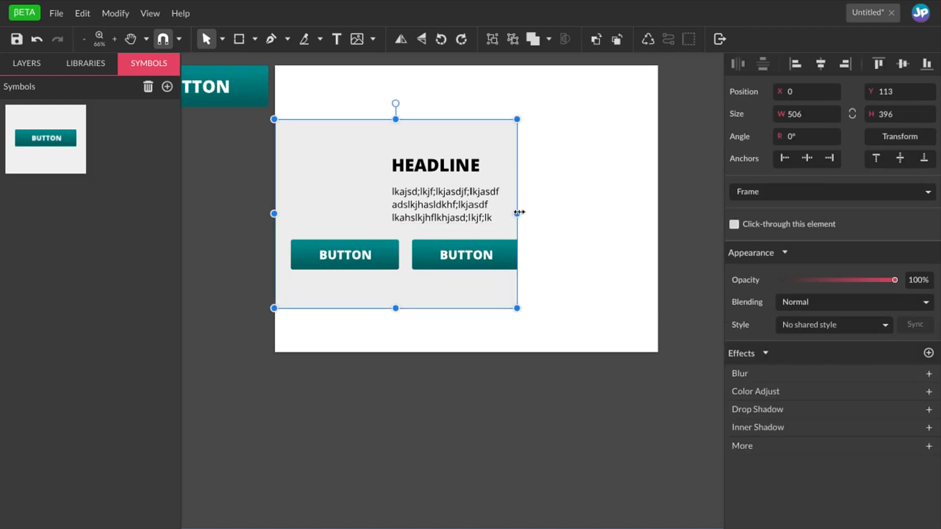
left_click_drag(516, 213, 663, 213)
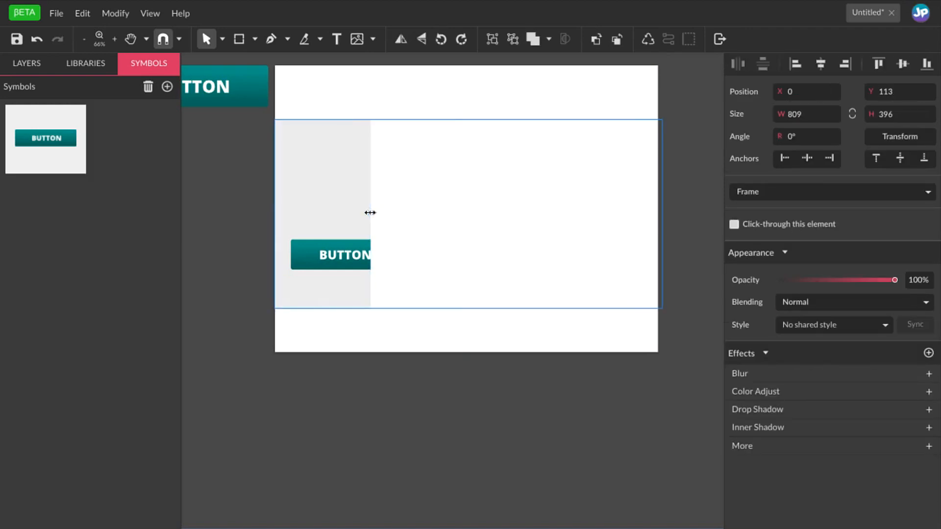
left_click_drag(661, 214, 460, 214)
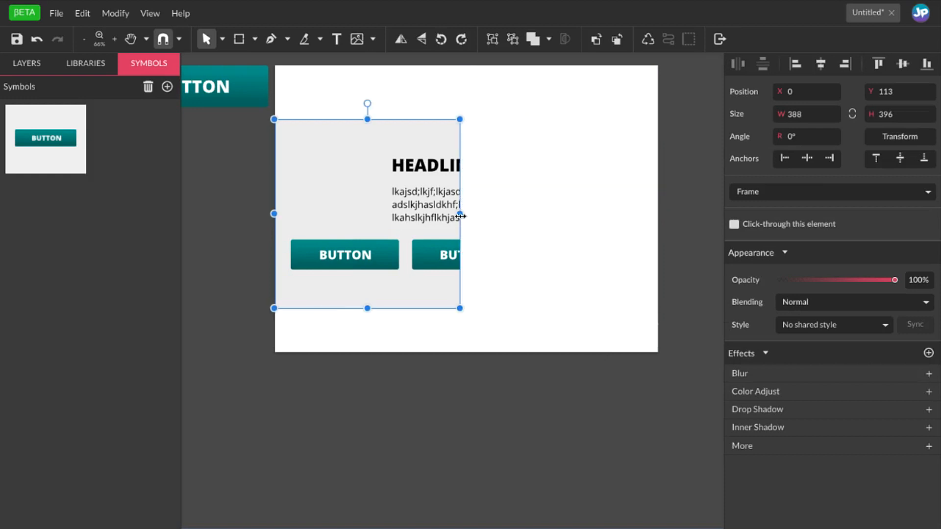
left_click_drag(460, 214, 658, 214)
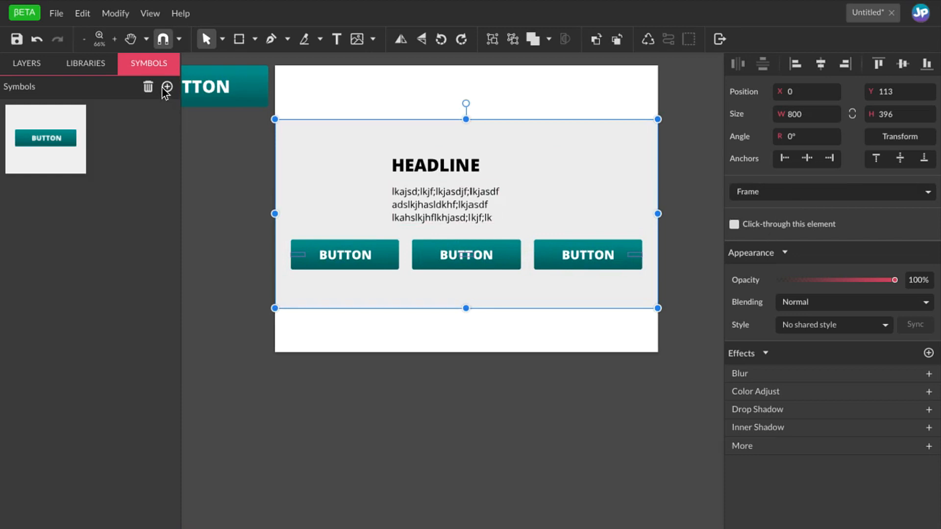
mouse_move(167, 87)
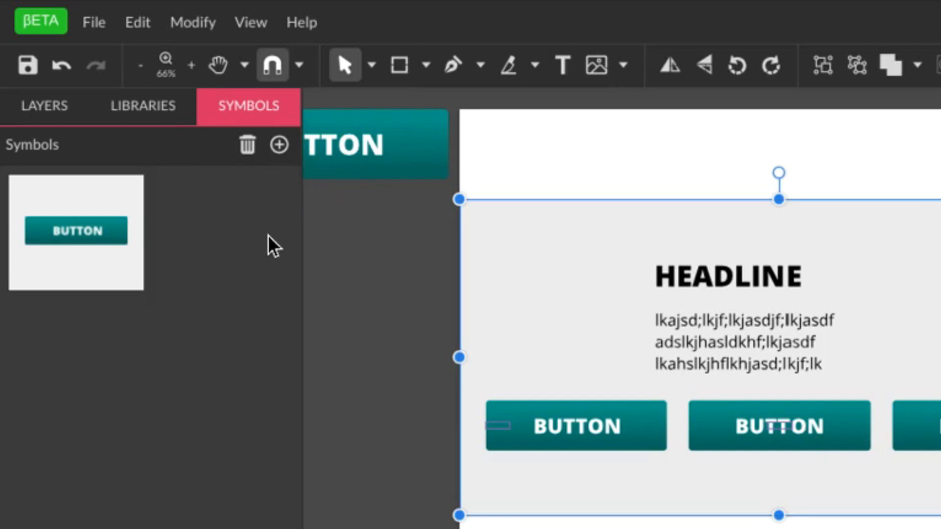
Create Symbol 2 from the headline-and-buttons section
left_click(279, 145)
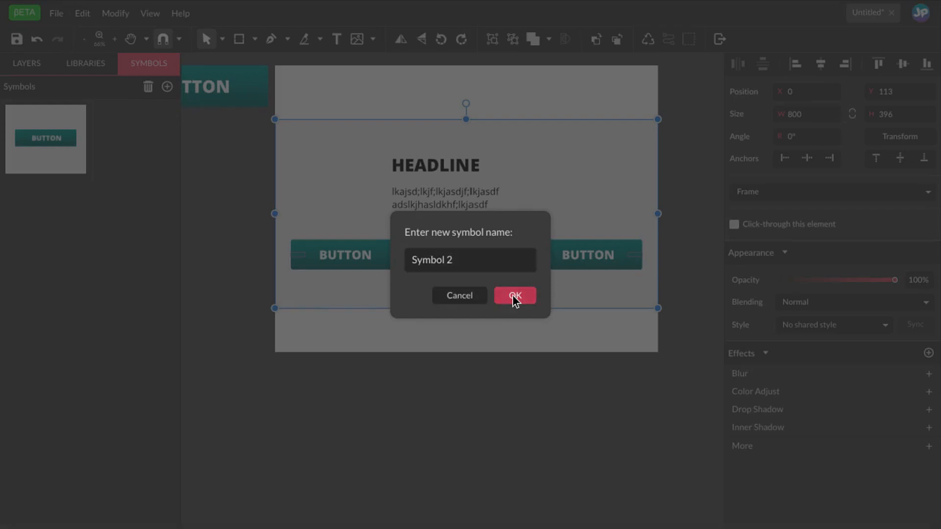
left_click(515, 295)
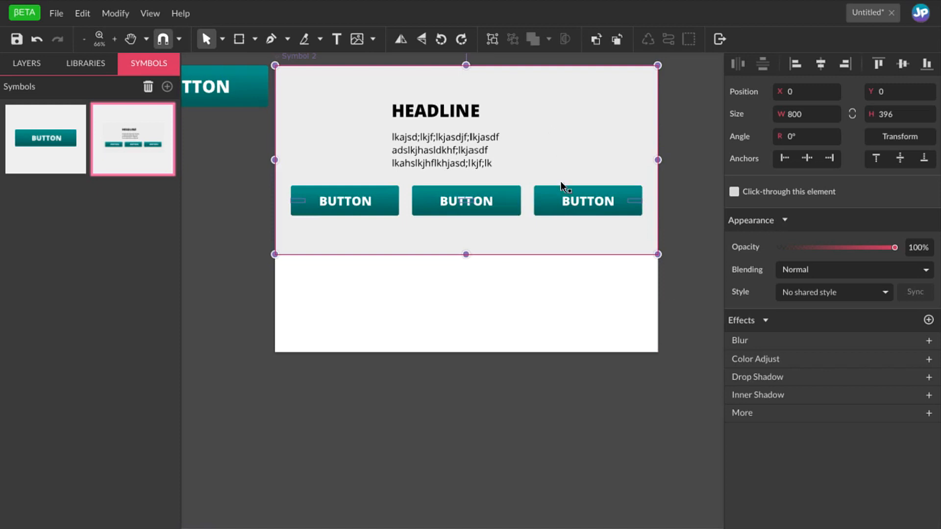
mouse_move(728, 148)
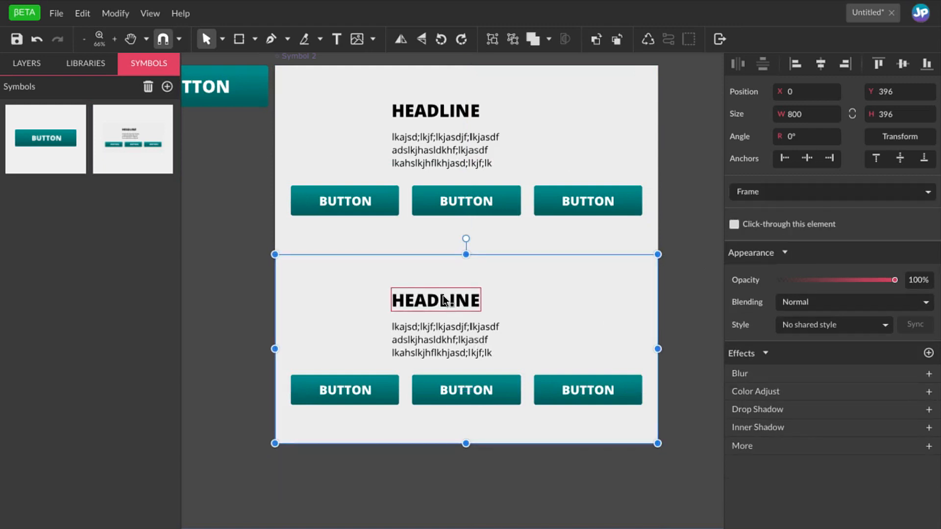
Change the copied lower section's headline text to HEADLINE 2
double_click(436, 300)
type(" 2")
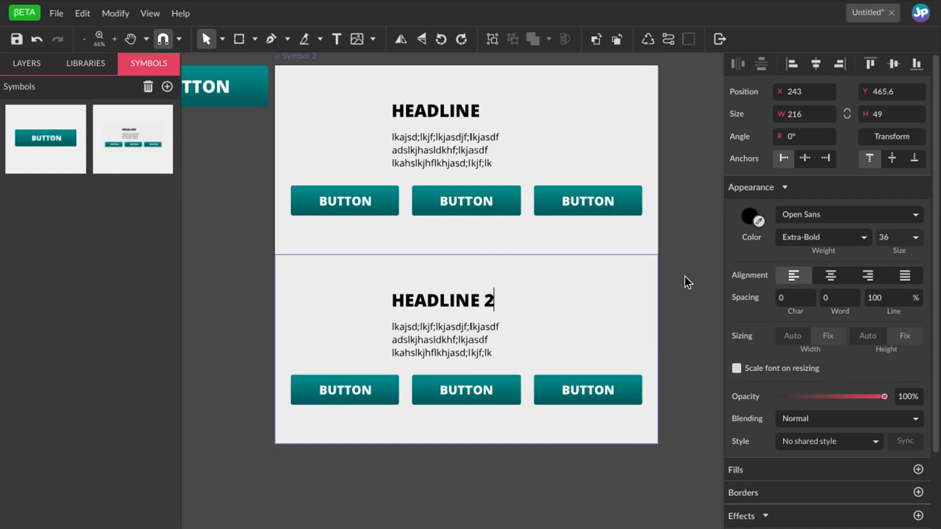
left_click(519, 176)
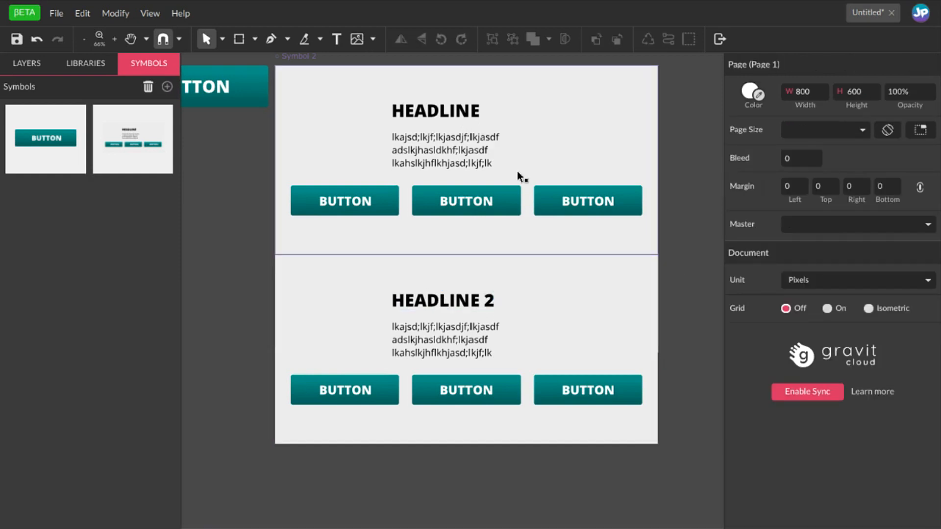
mouse_move(519, 150)
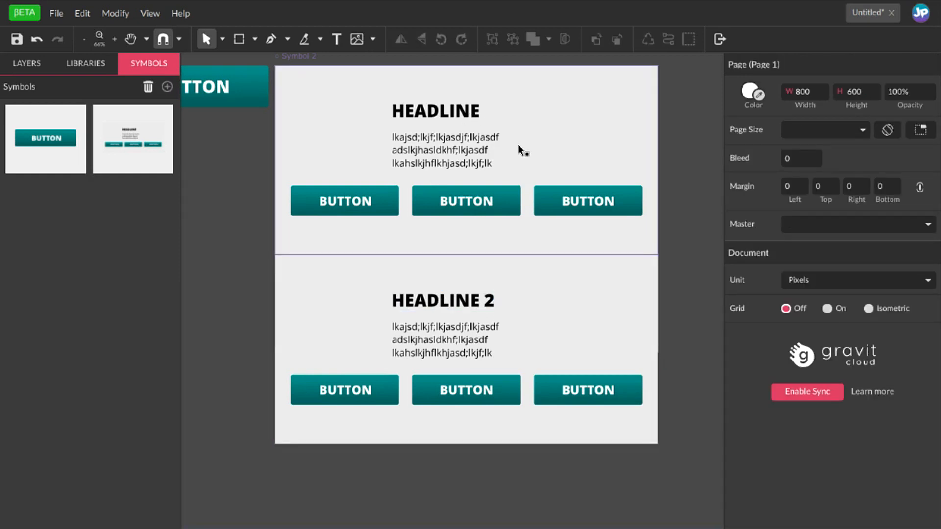
mouse_move(506, 58)
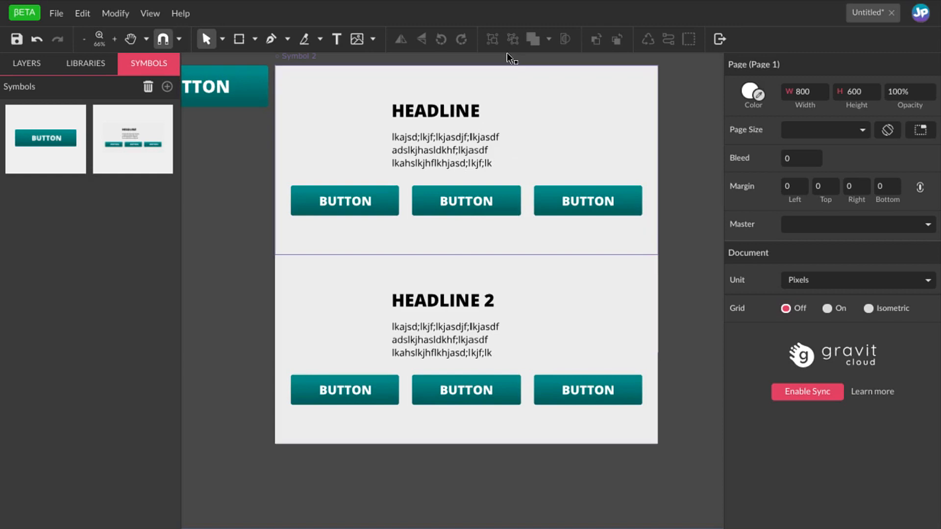
Change the top section's headline to HEADLINE 1, distinct from the lower HEADLINE 2
left_click(44, 138)
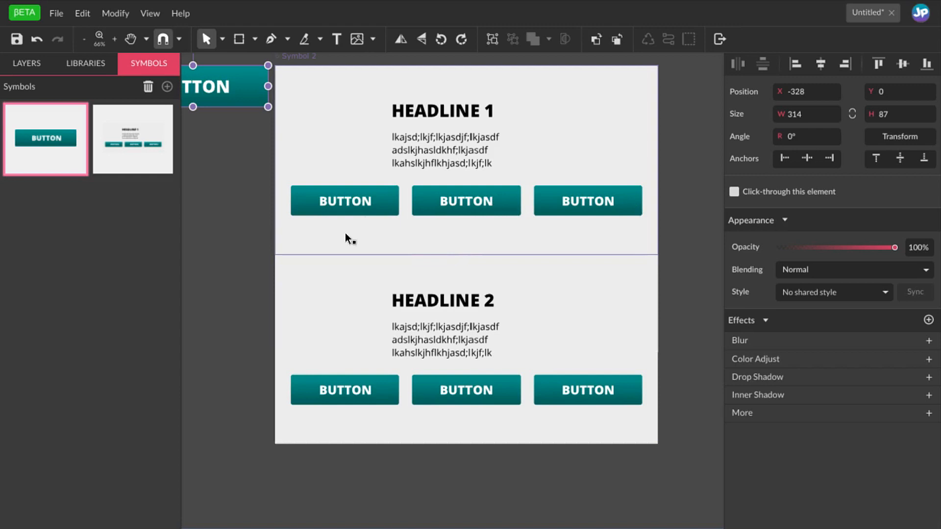
mouse_move(460, 214)
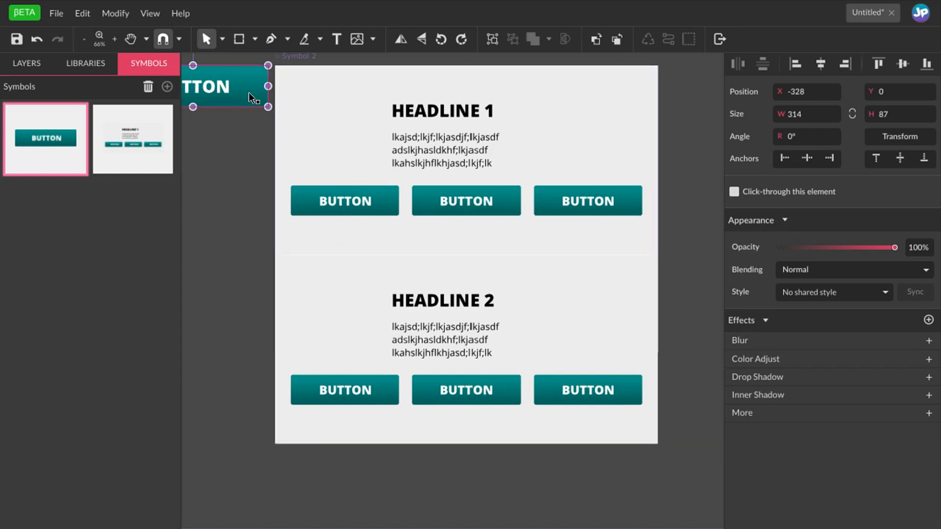
mouse_move(234, 95)
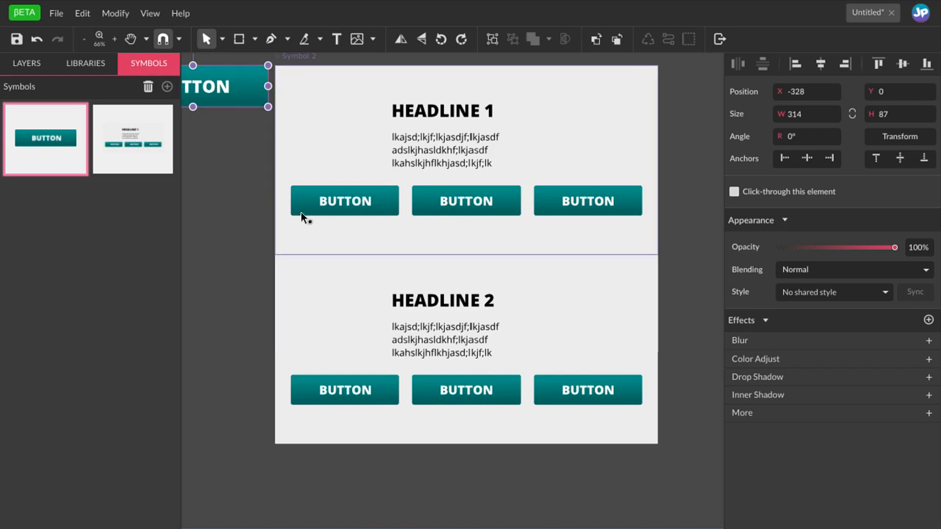
mouse_move(546, 387)
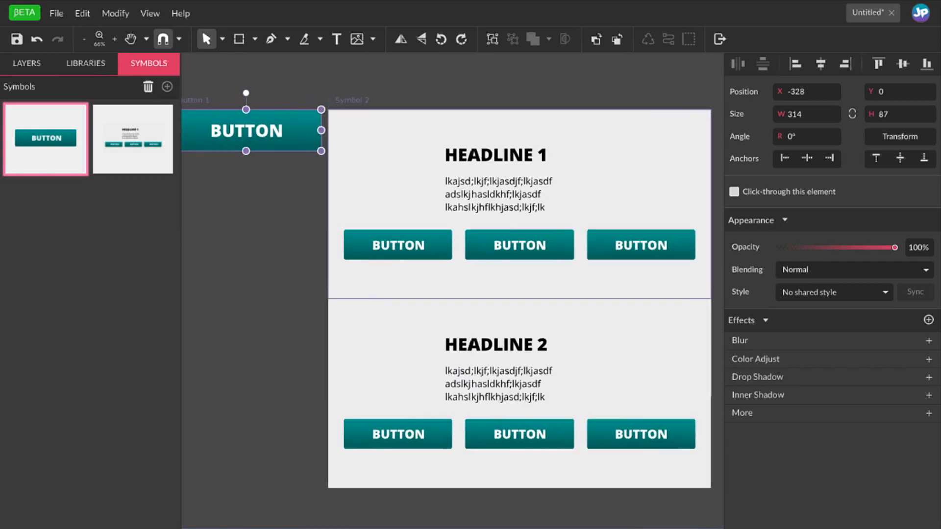
mouse_move(301, 183)
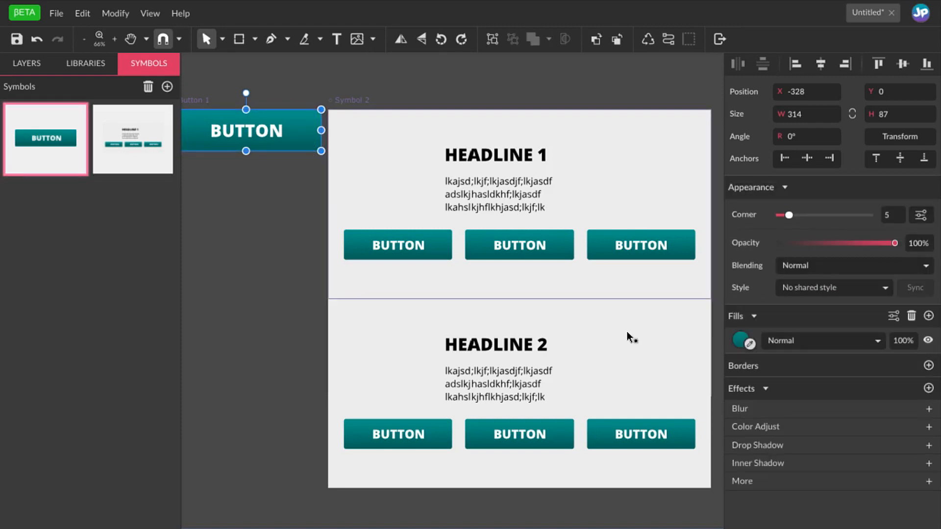
Set both gradient stops of the BUTTON master's fill to orange, recolouring every button
left_click(740, 341)
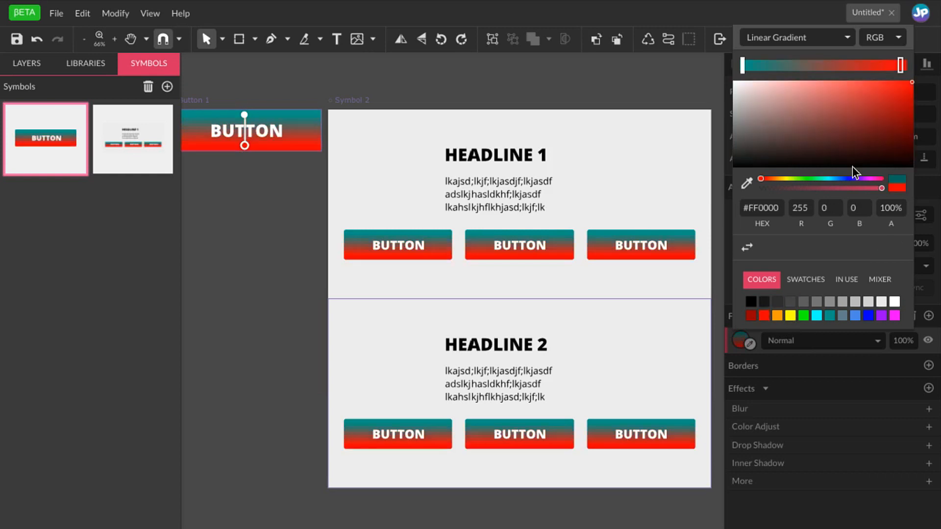
left_click(772, 179)
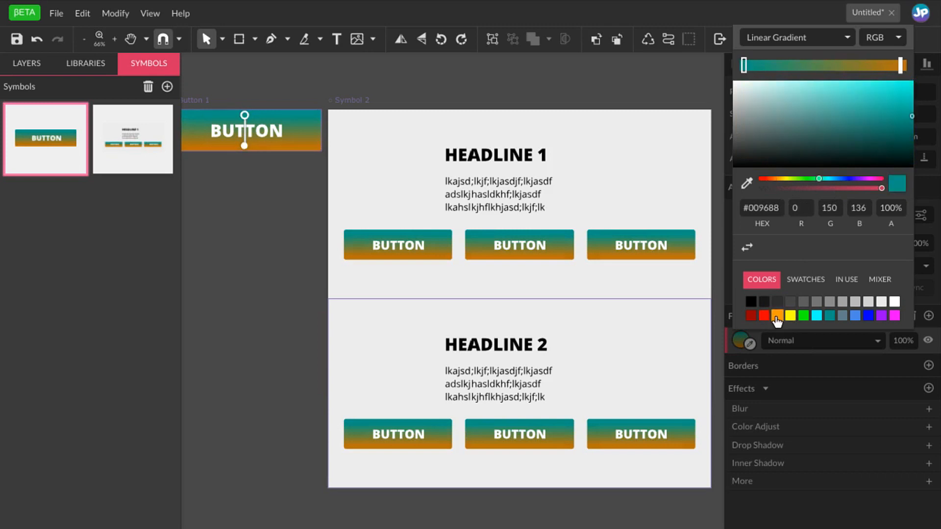
left_click(777, 315)
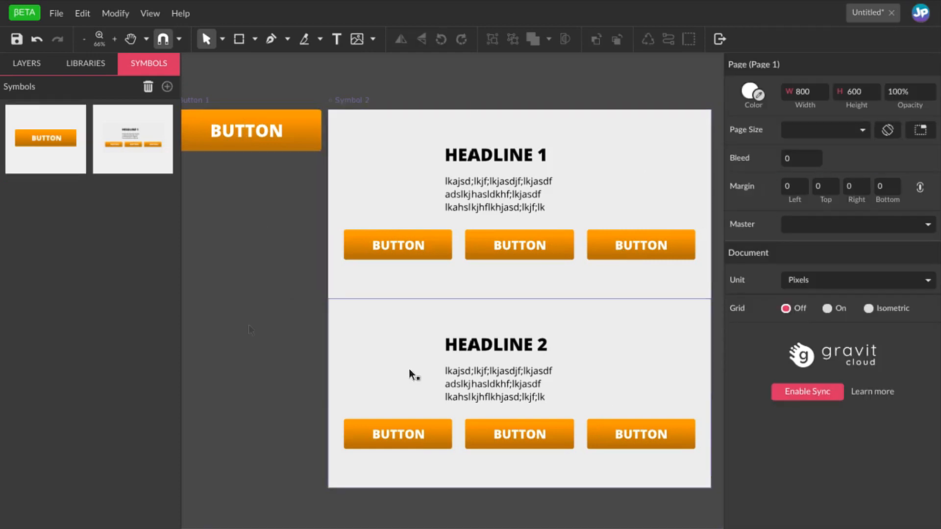
mouse_move(233, 305)
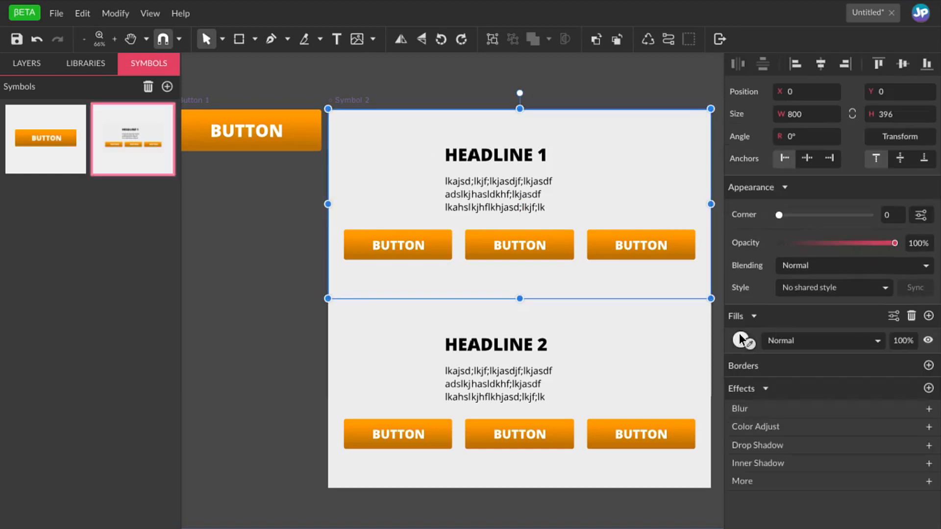
Set the Symbol 2 background fill to dark gray #2E2E2E
left_click(740, 340)
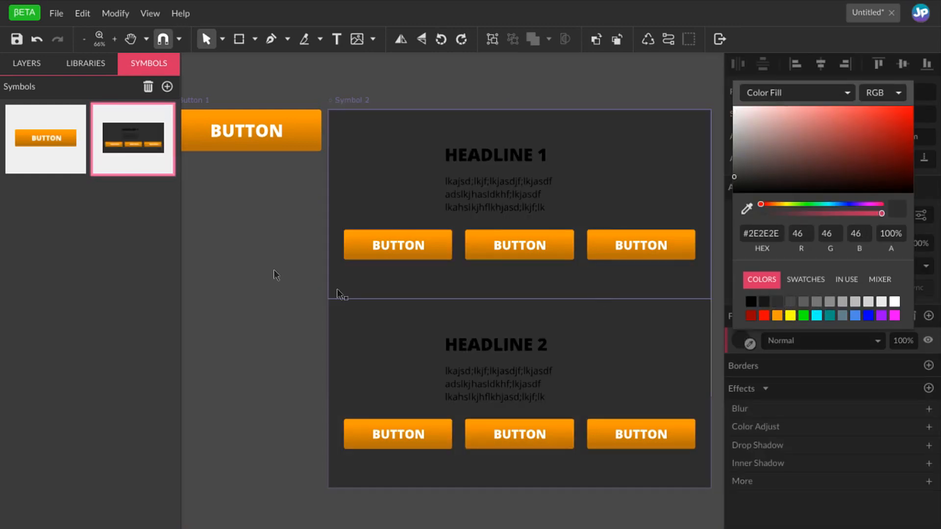
left_click(635, 332)
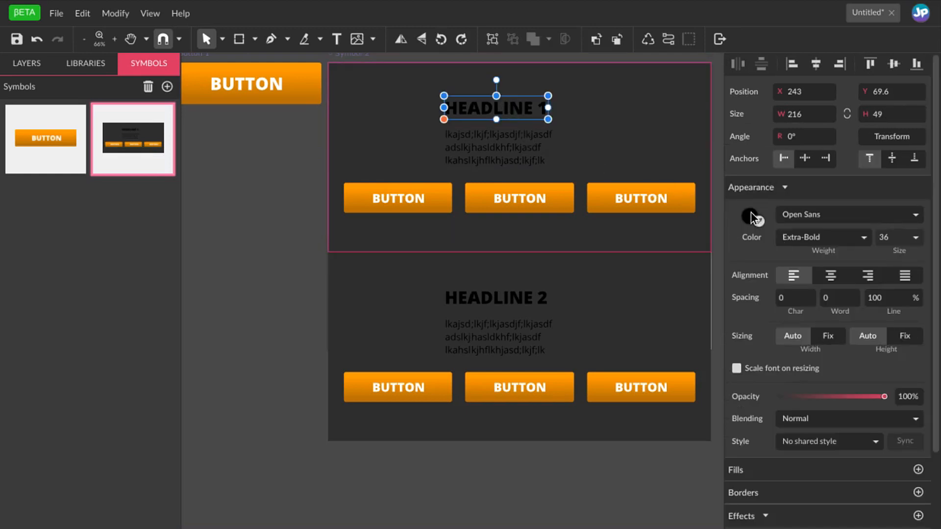
Set the section headline text colour to white in the Symbol 2 master
left_click(748, 216)
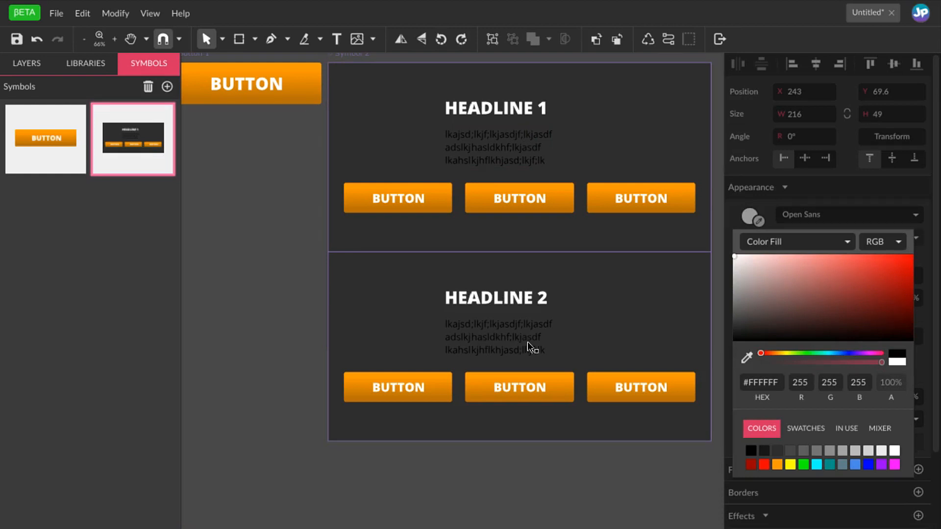
left_click(273, 262)
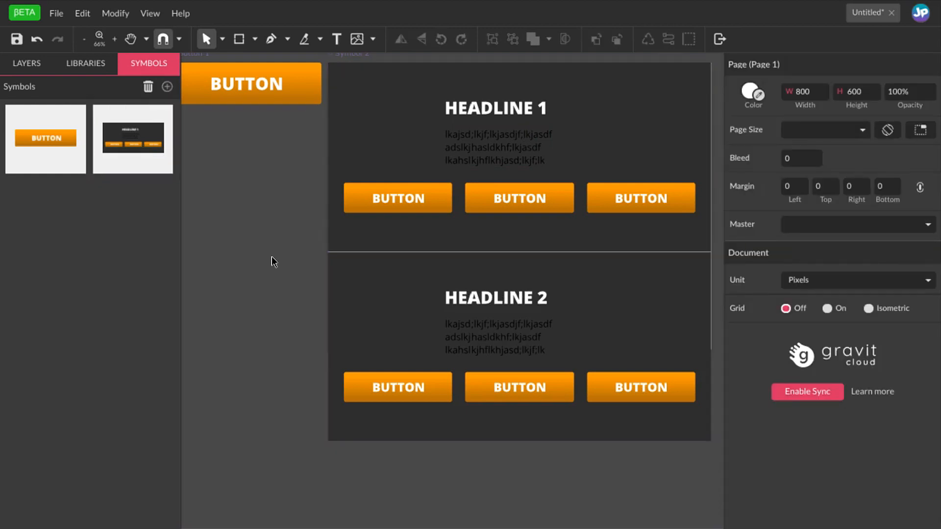
left_click(516, 301)
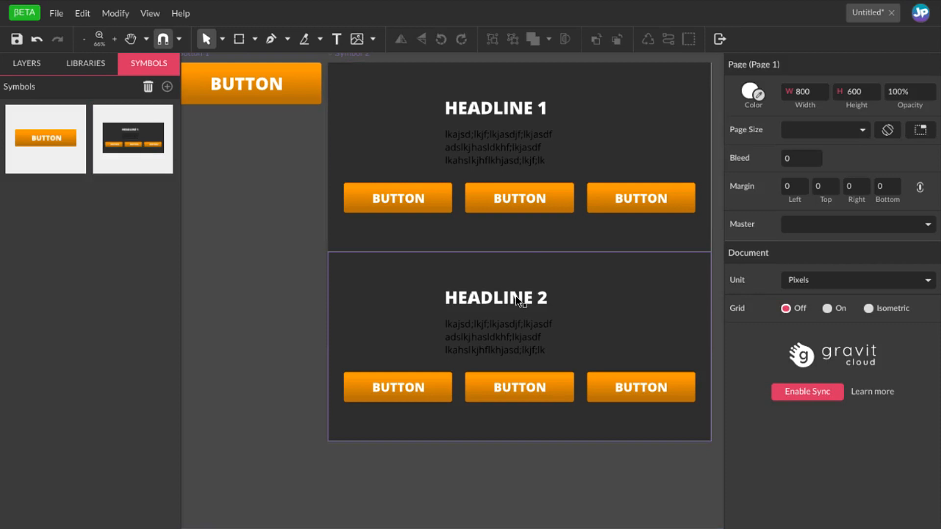
mouse_move(577, 326)
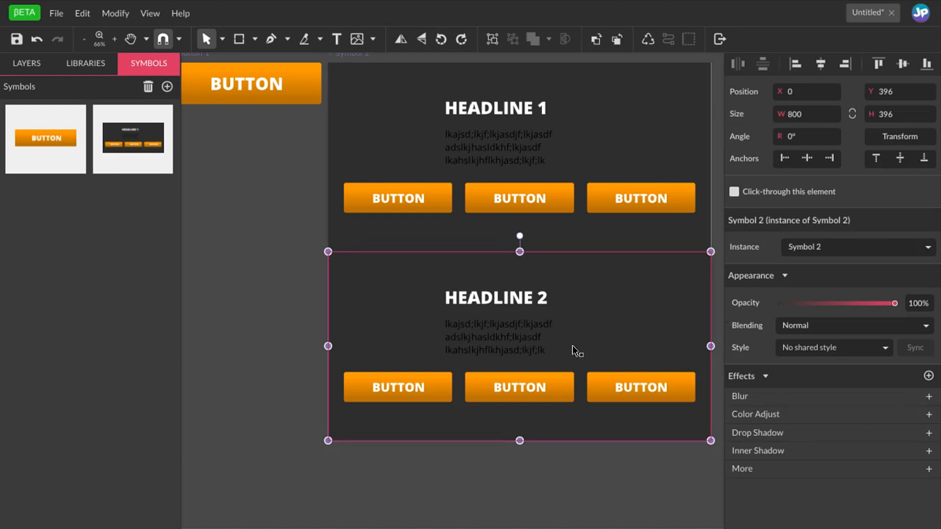
mouse_move(707, 328)
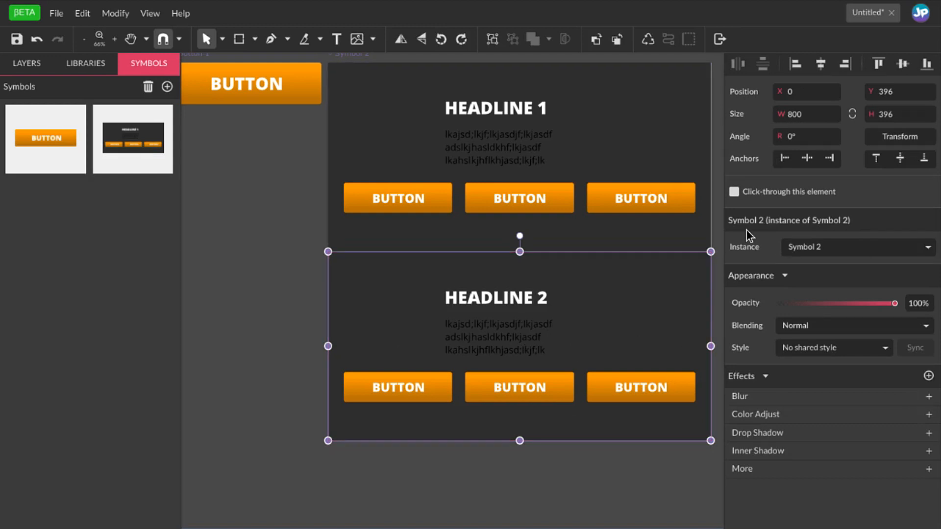
mouse_move(853, 202)
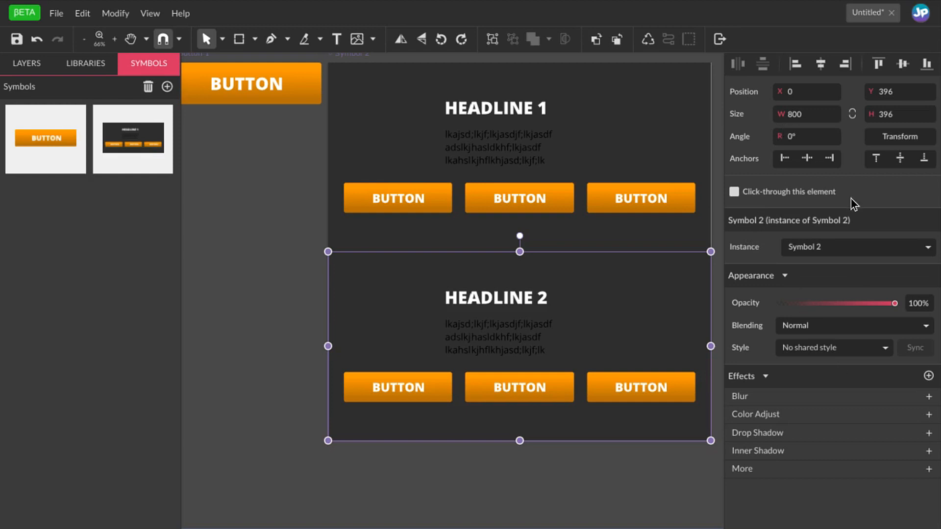
mouse_move(754, 237)
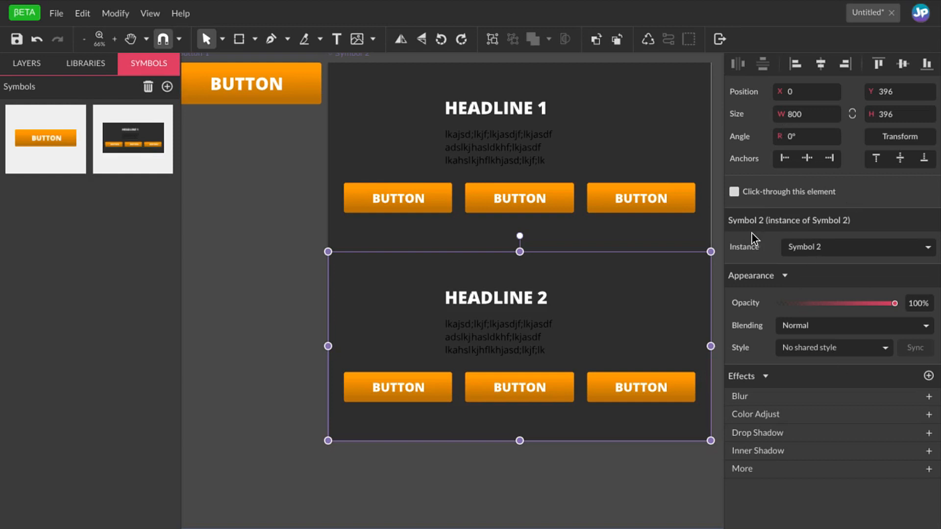
mouse_move(821, 234)
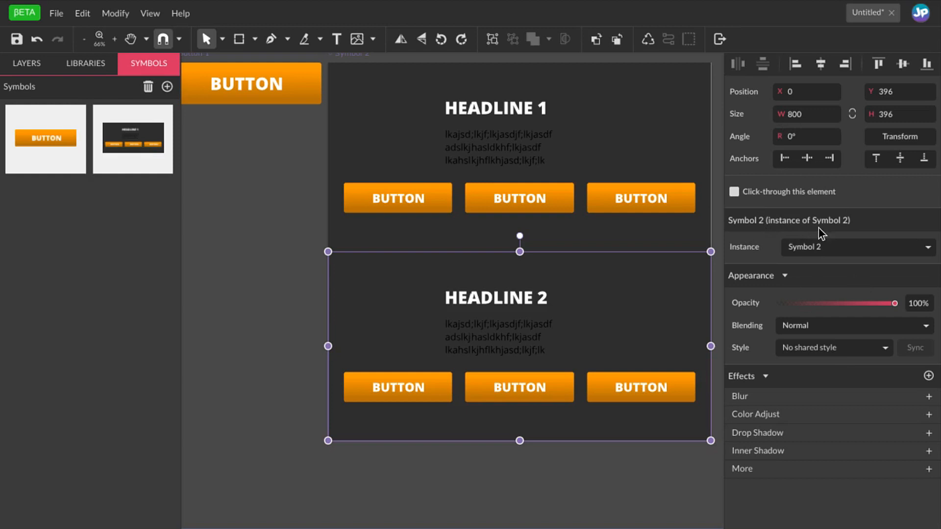
mouse_move(880, 259)
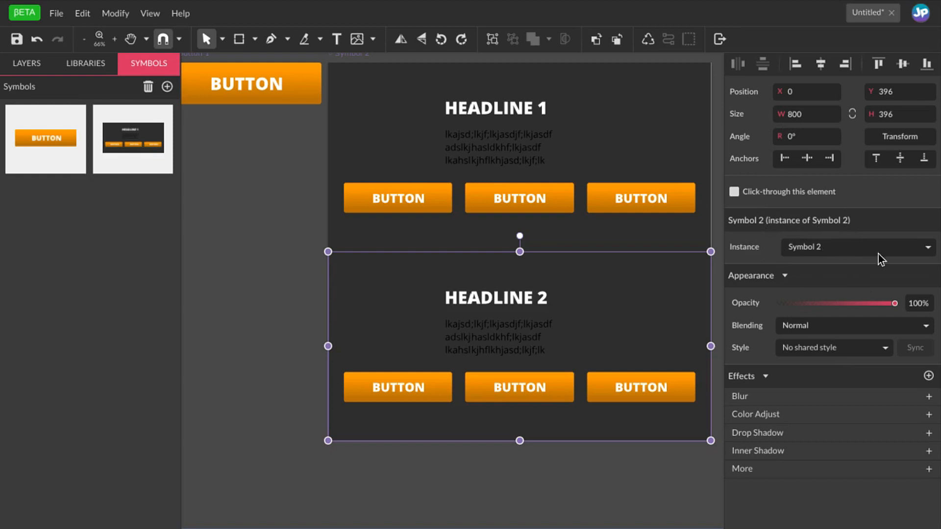
mouse_move(891, 257)
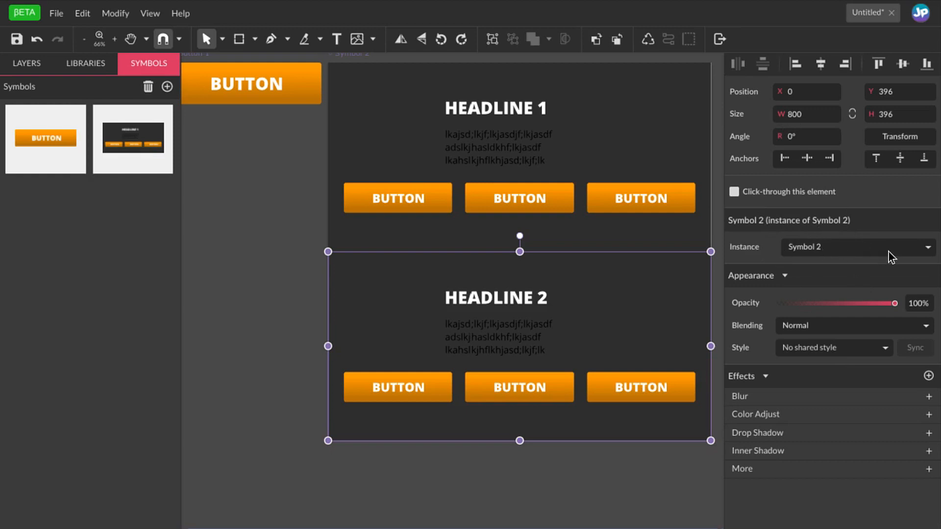
mouse_move(891, 258)
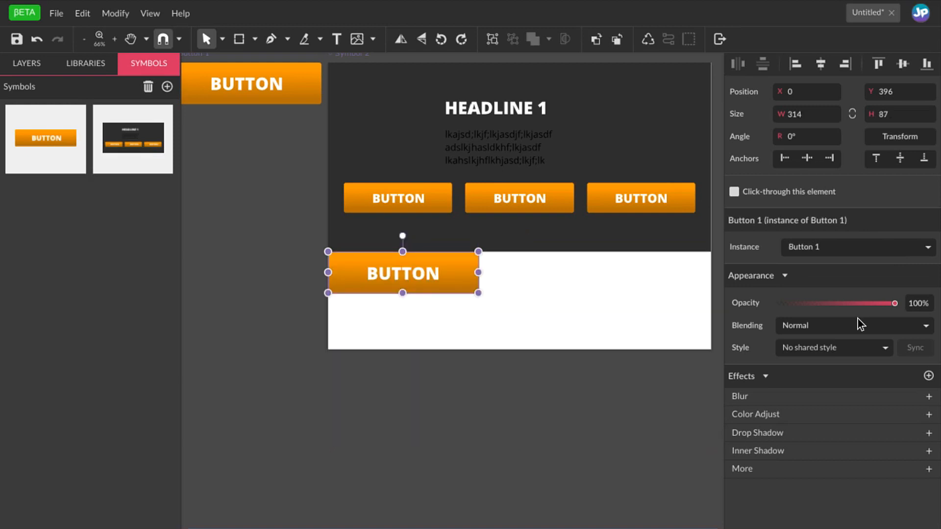
mouse_move(508, 288)
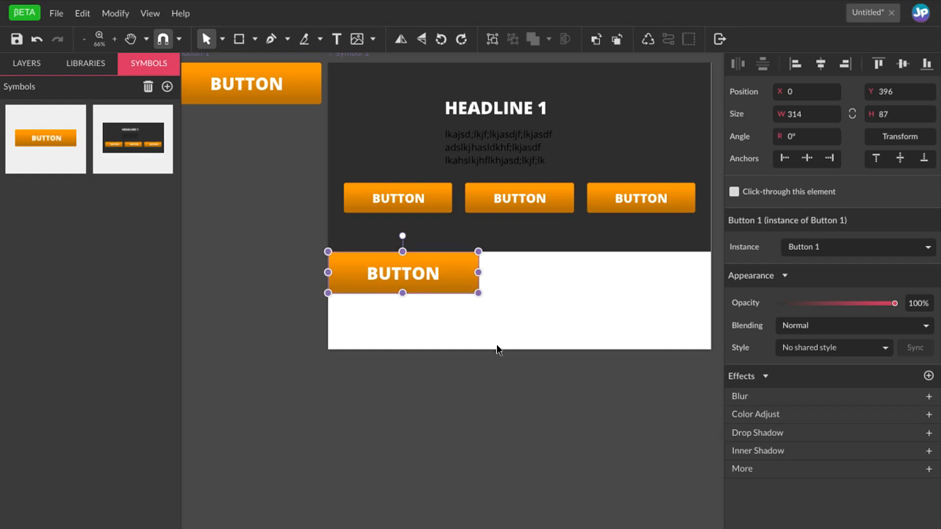
mouse_move(880, 250)
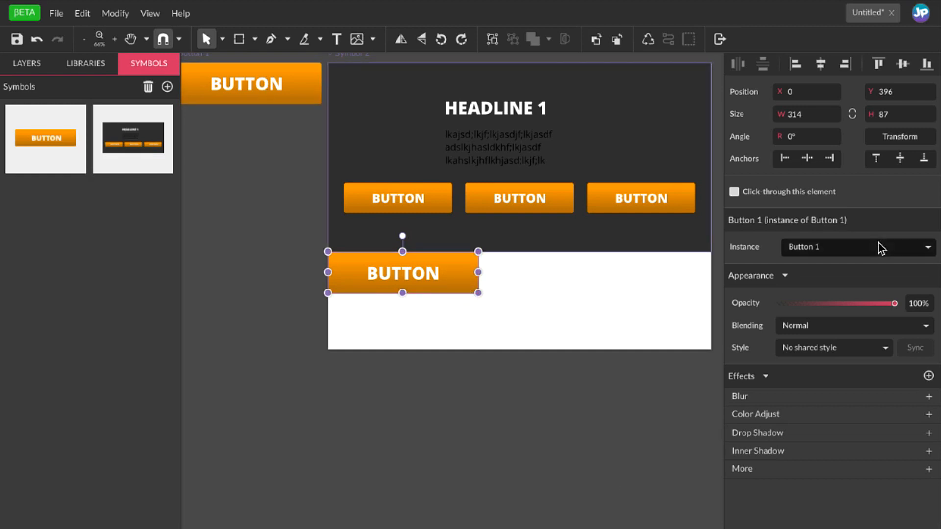
mouse_move(876, 267)
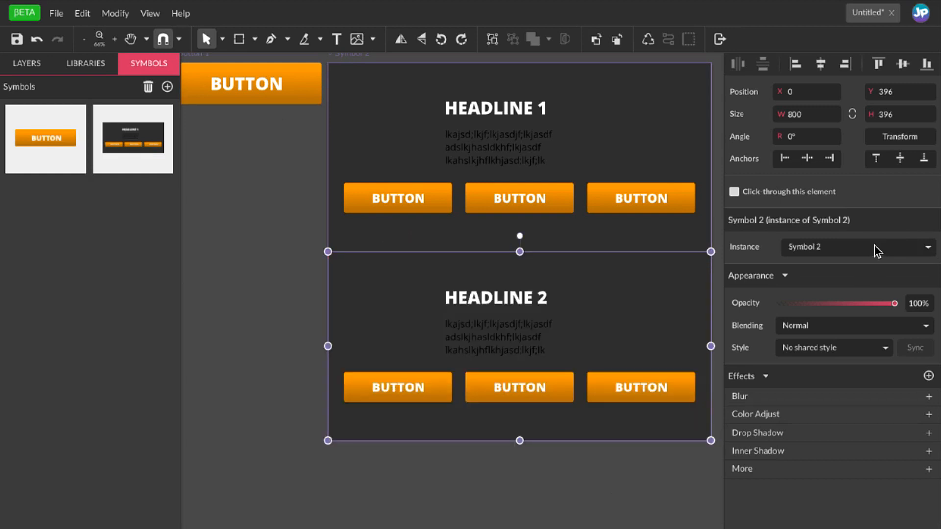
mouse_move(870, 260)
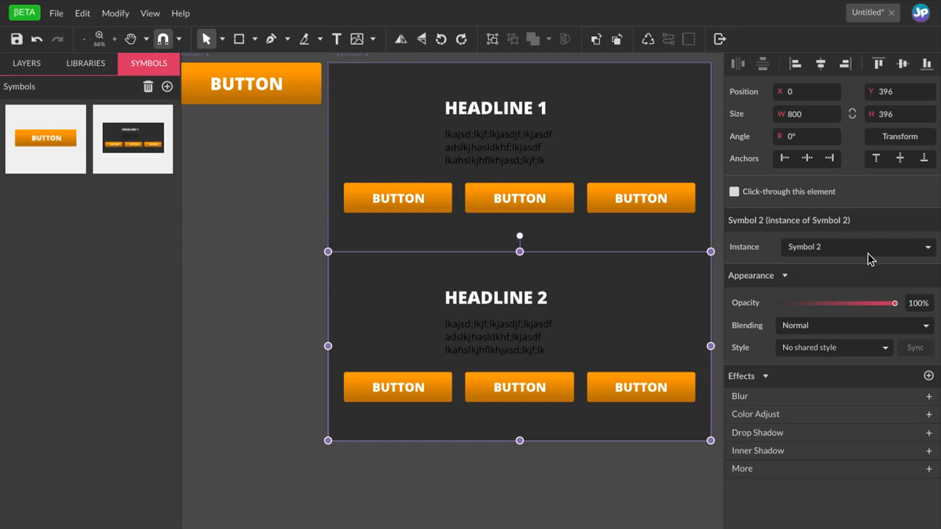
Give the lower section a light gray background fill and a black HEADLINE 2
left_click(388, 302)
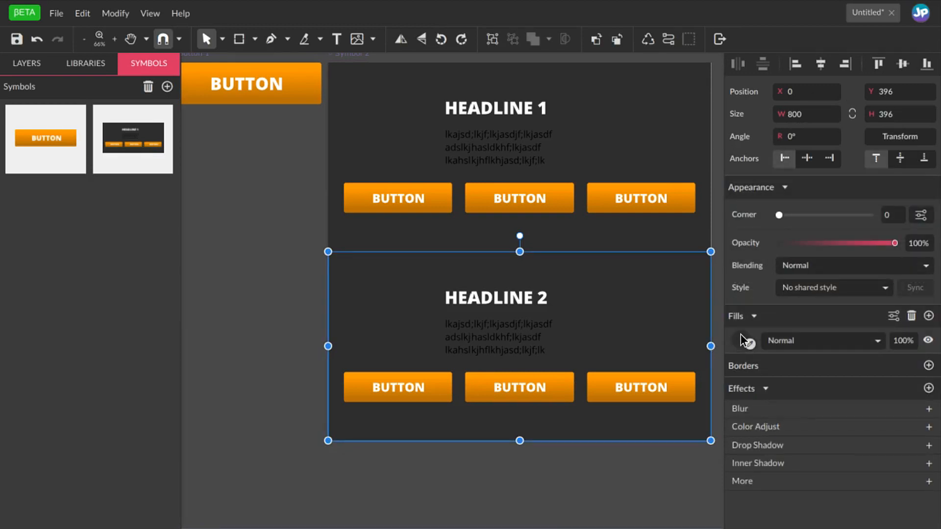
left_click(746, 341)
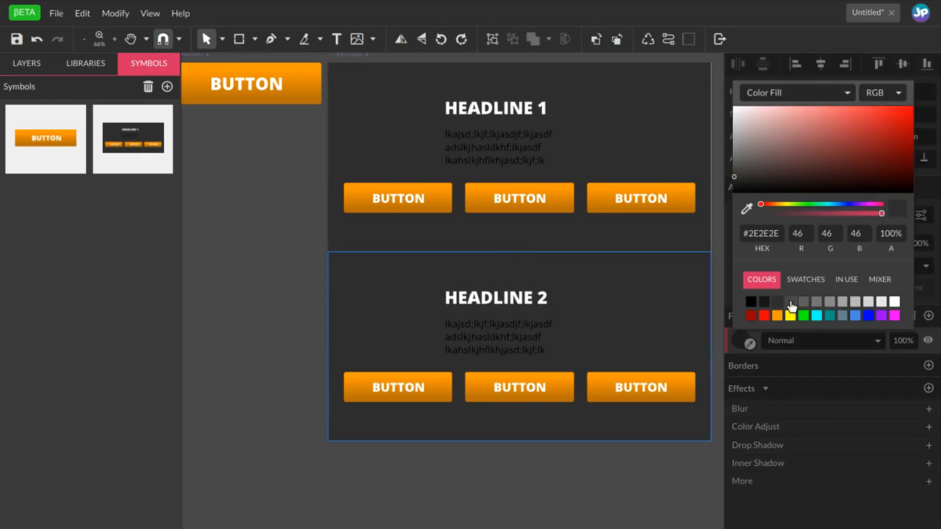
left_click(893, 300)
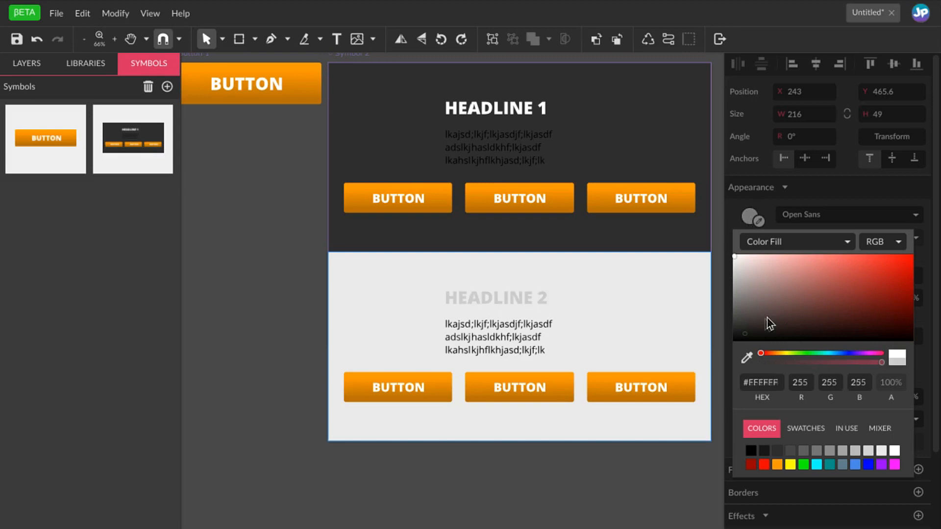
left_click(262, 344)
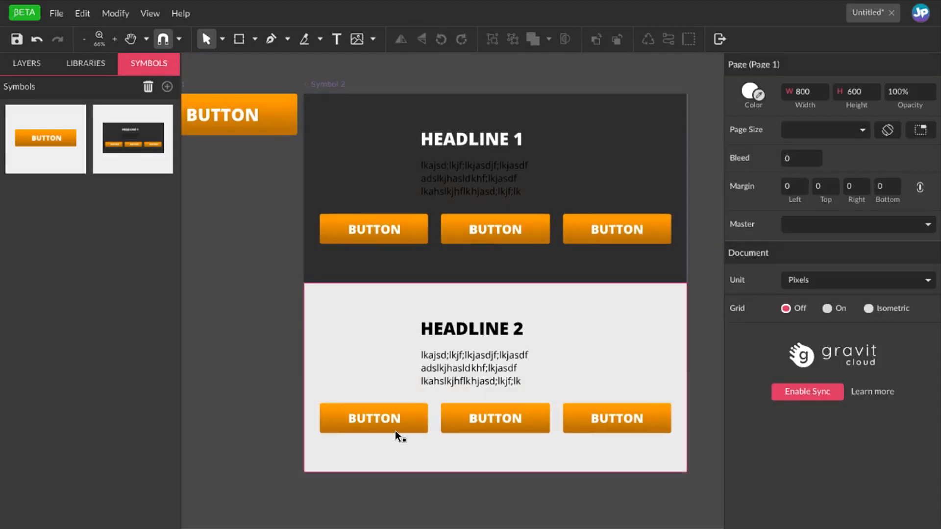
Create a new symbol, Symbol 1, from the light lower section via the Symbols panel
left_click(495, 373)
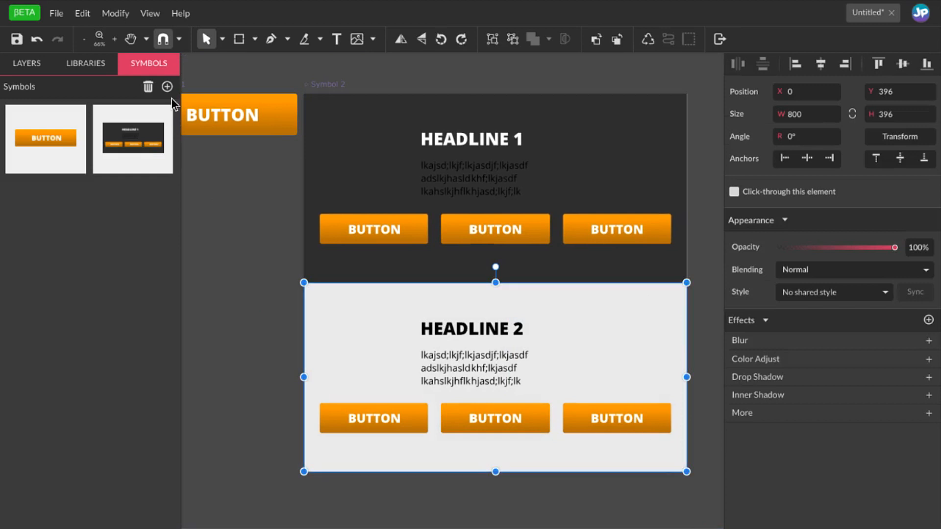
mouse_move(168, 91)
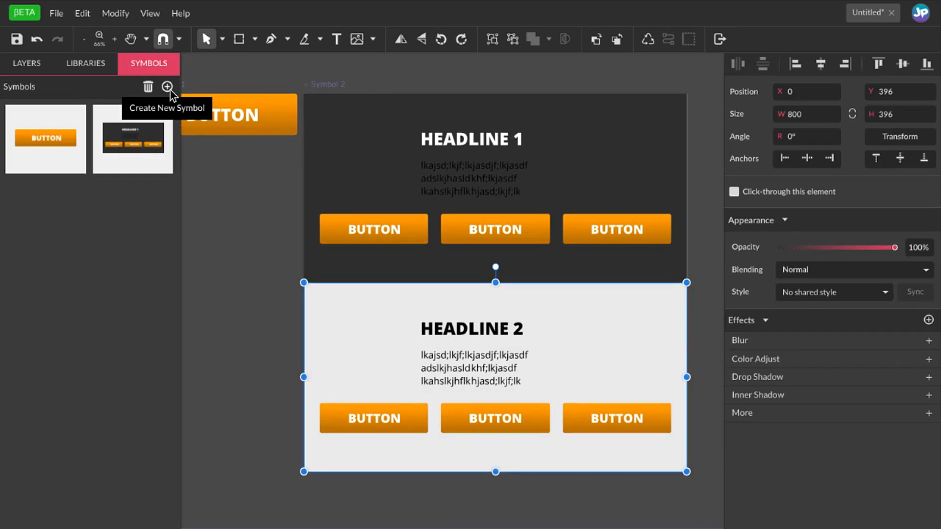
left_click(167, 87)
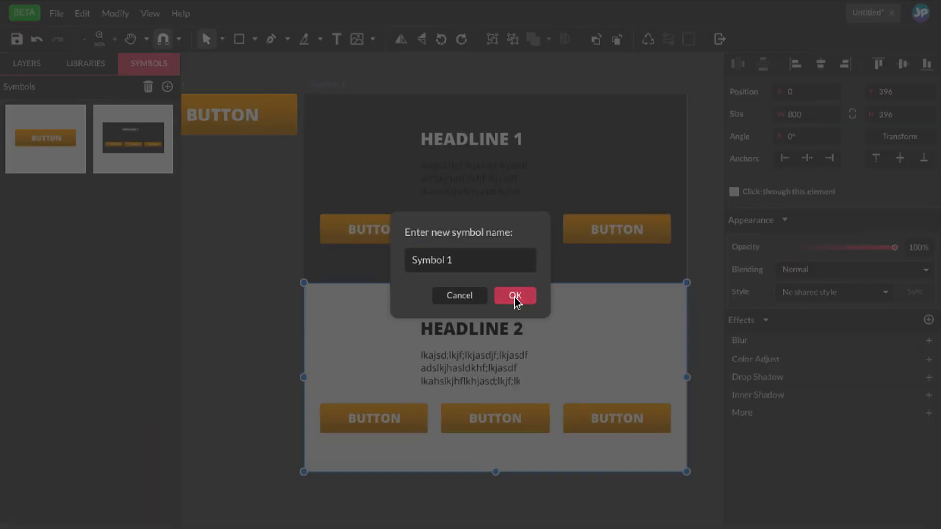
left_click(515, 296)
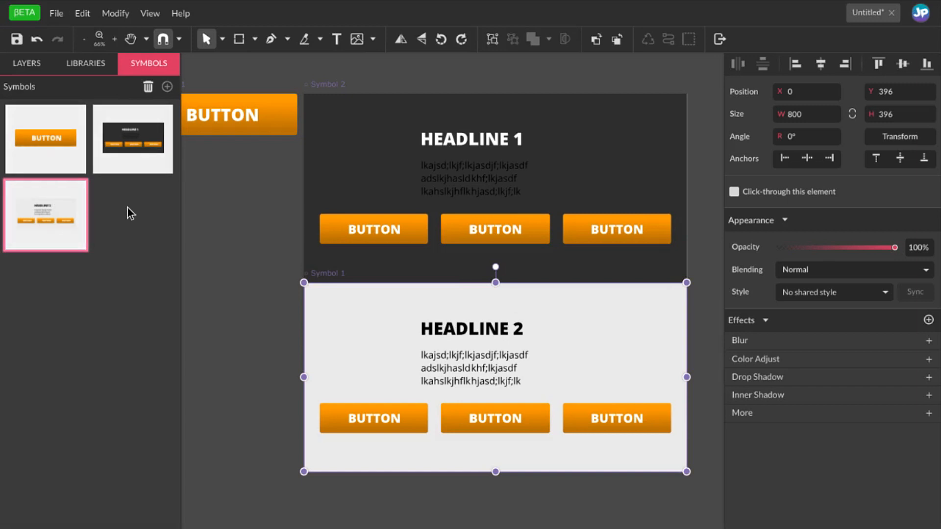